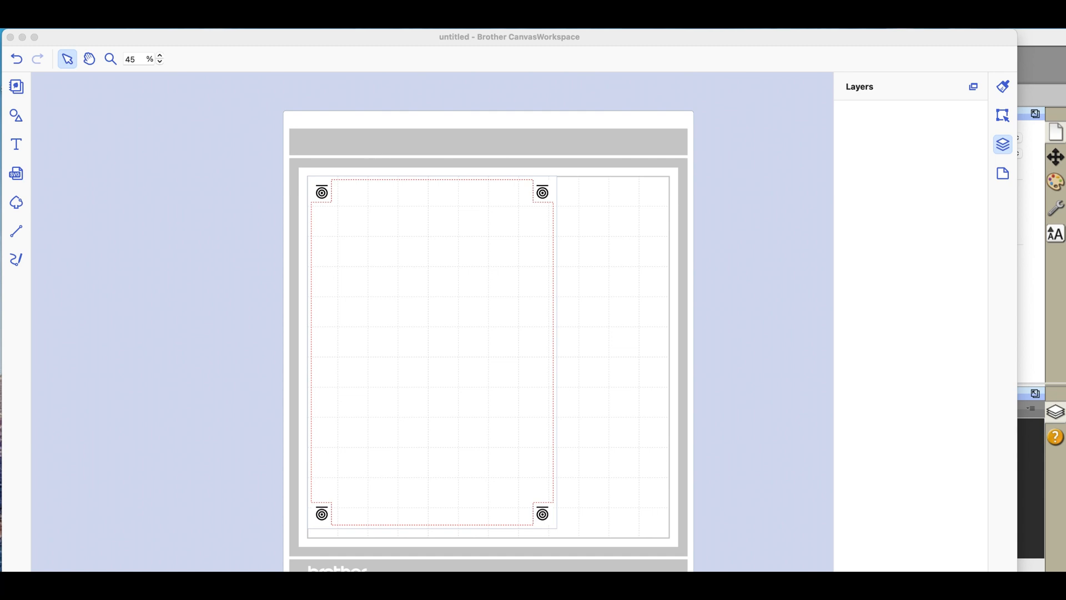
pyautogui.moveTo(16, 203)
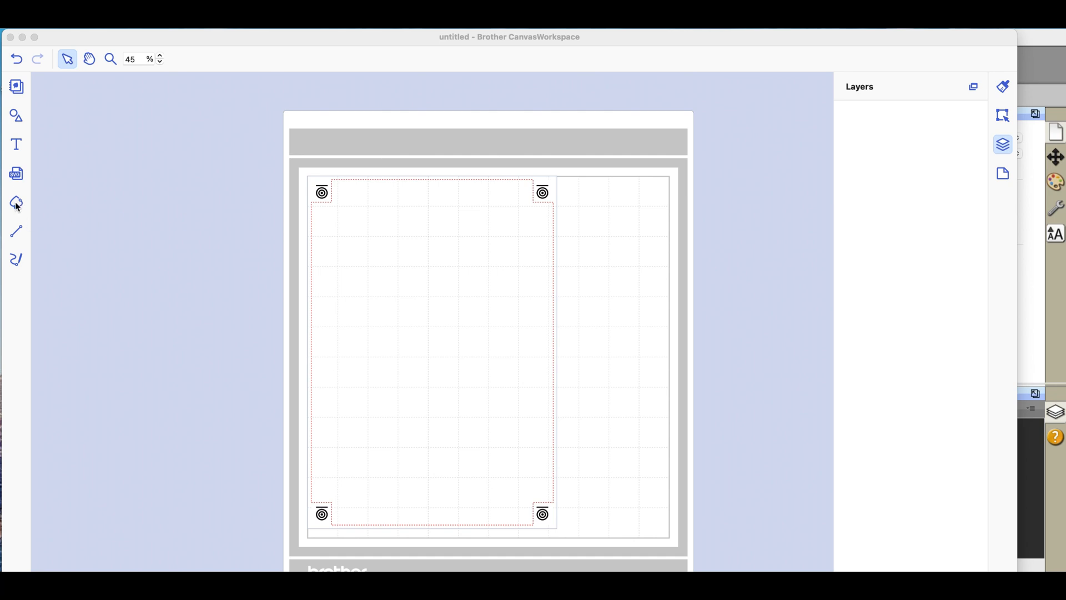
pyautogui.moveTo(16, 203)
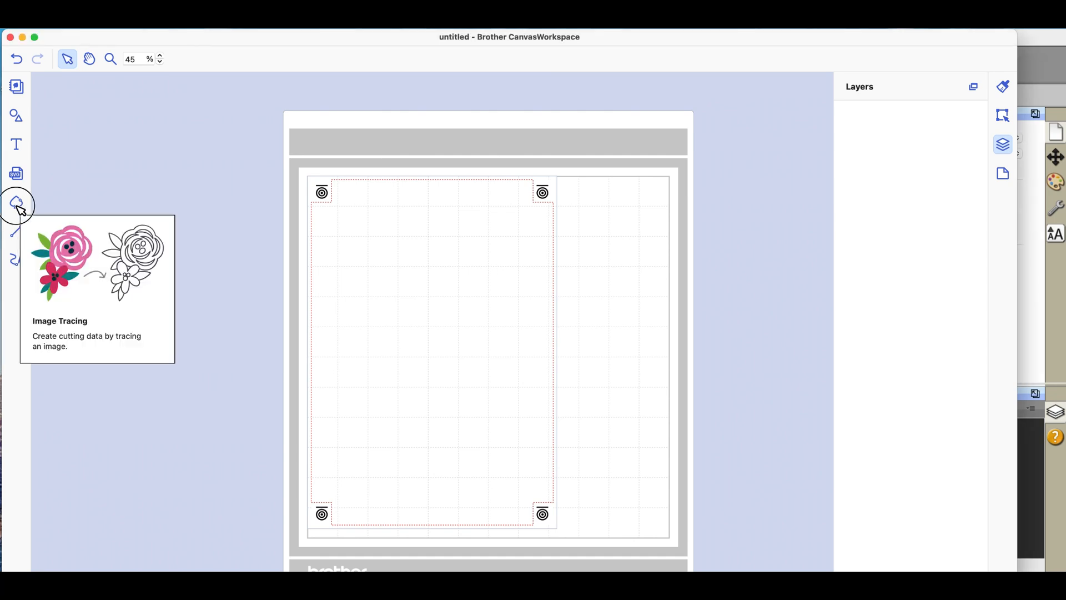
# Start Image Tracing from a computer image and pick zebra-152604_640.png on the Desktop.
pyautogui.click(16, 202)
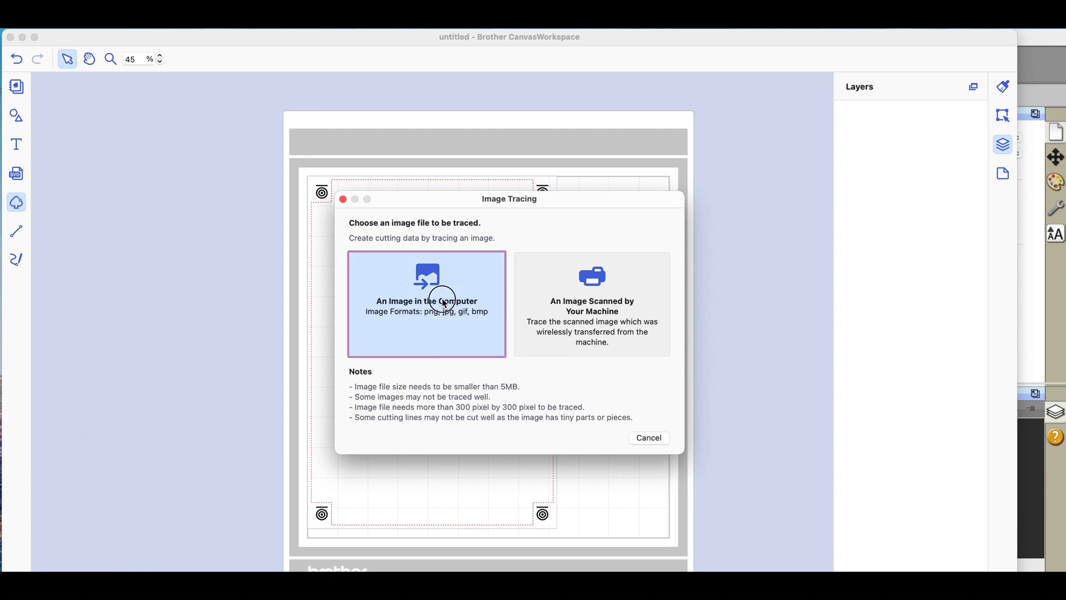
pyautogui.click(426, 303)
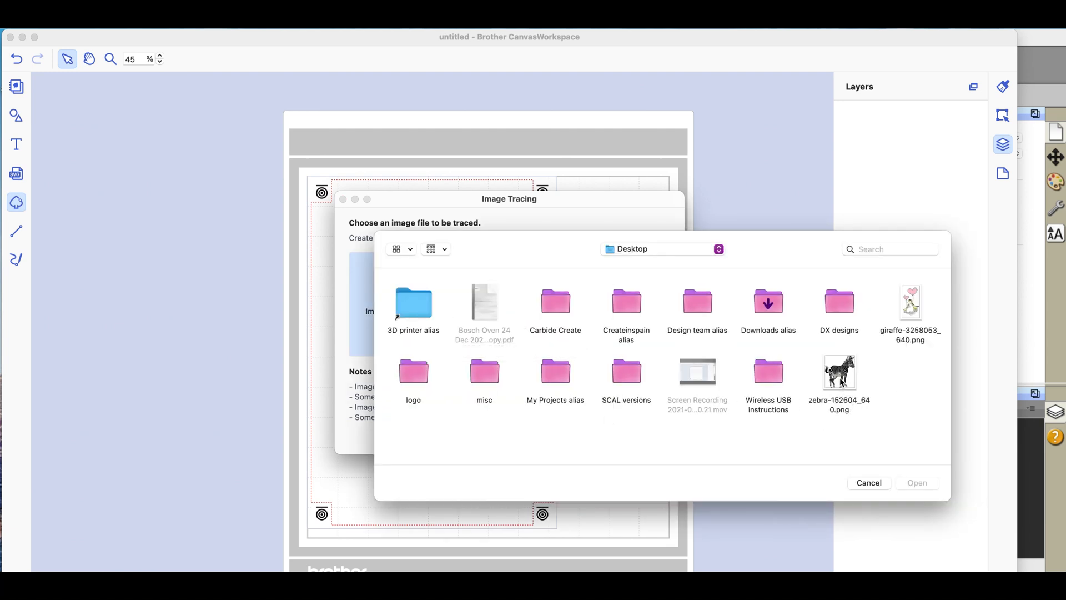
pyautogui.click(838, 372)
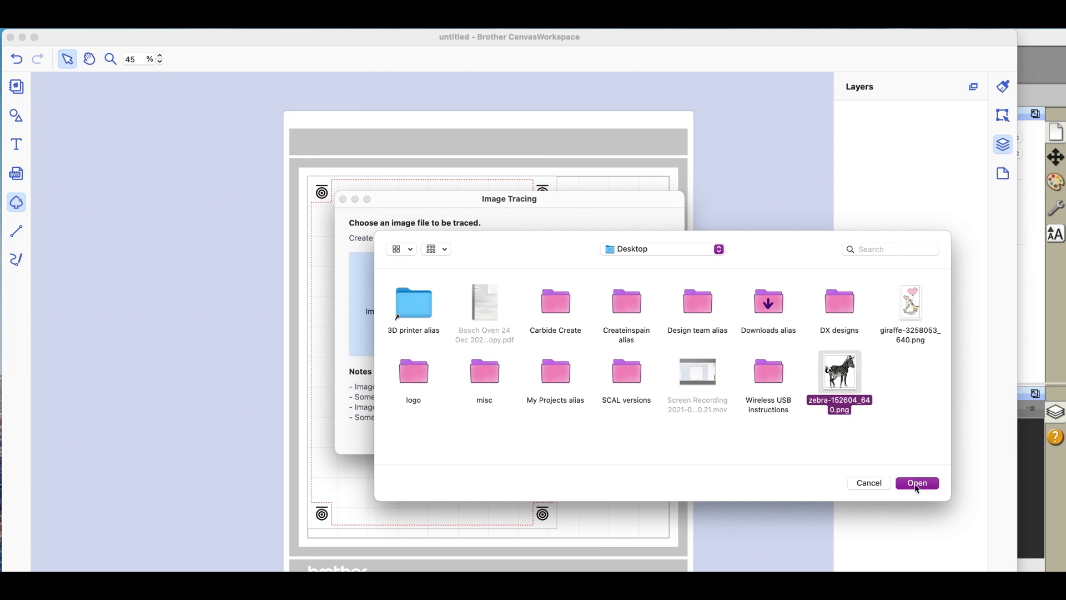
# Open the zebra PNG in the Image Tracing editor to see its outer-edge trace.
pyautogui.click(916, 483)
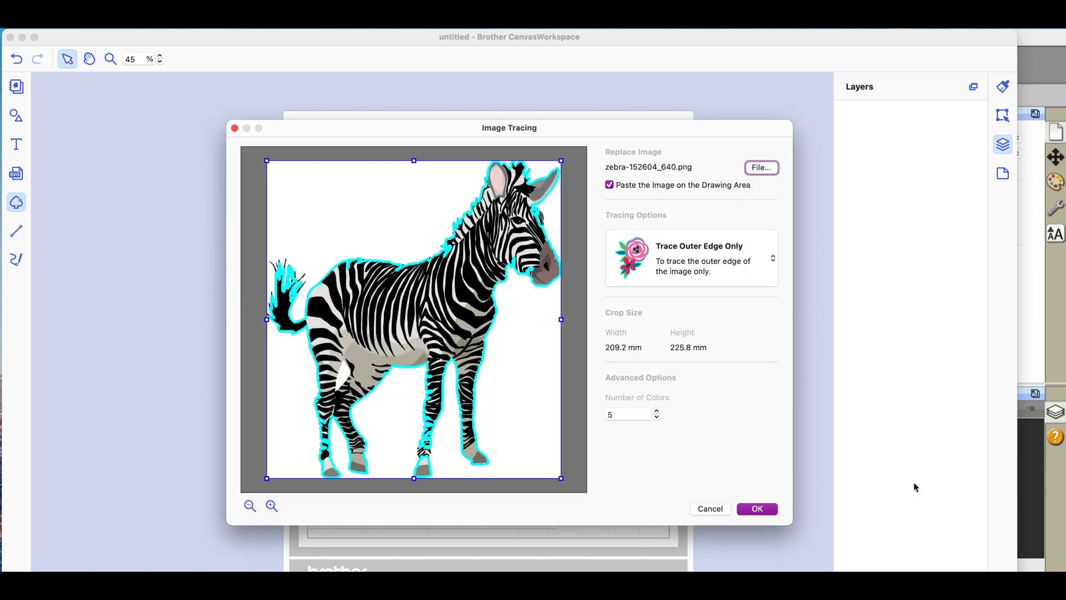
pyautogui.moveTo(585, 406)
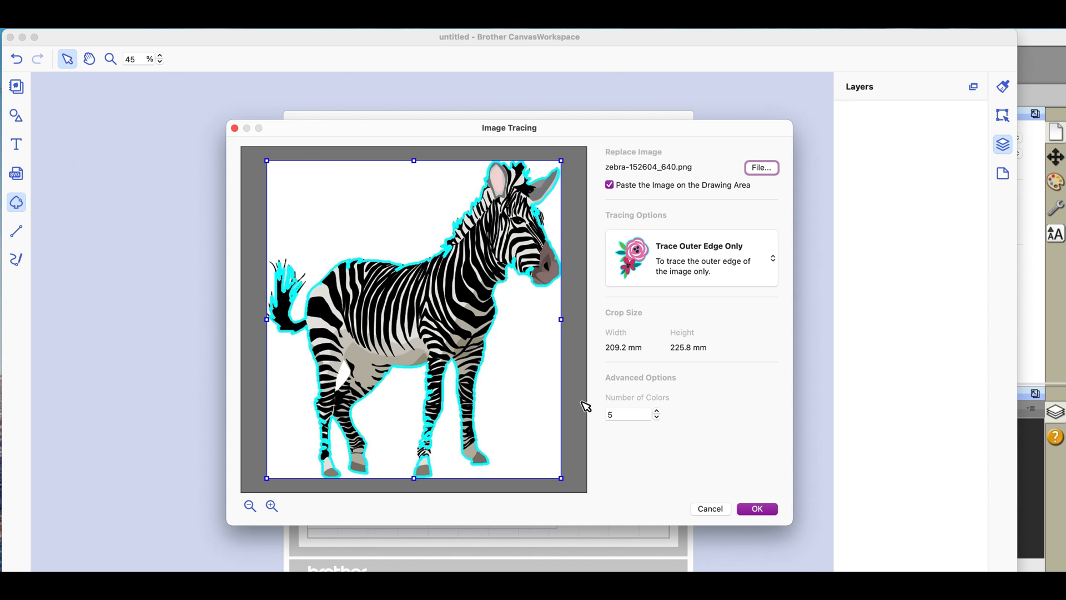
pyautogui.moveTo(679, 269)
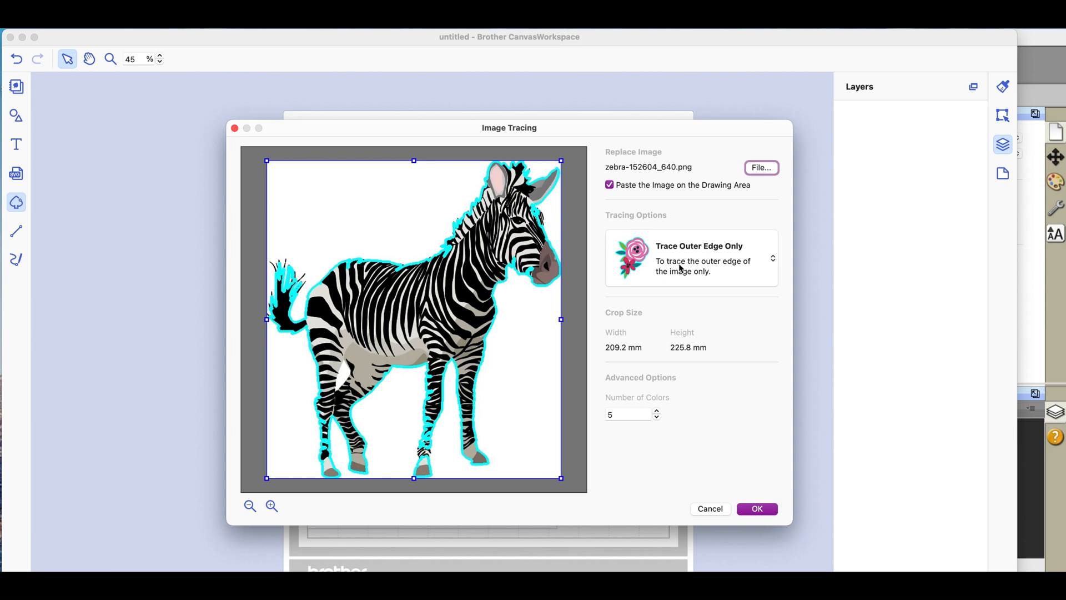
pyautogui.moveTo(305, 271)
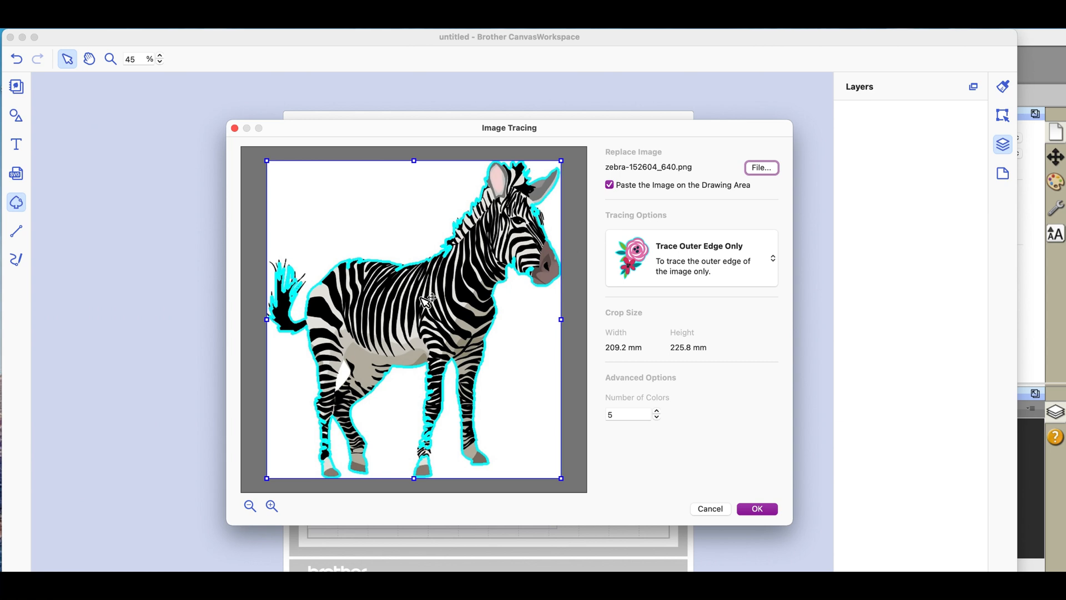
pyautogui.moveTo(445, 449)
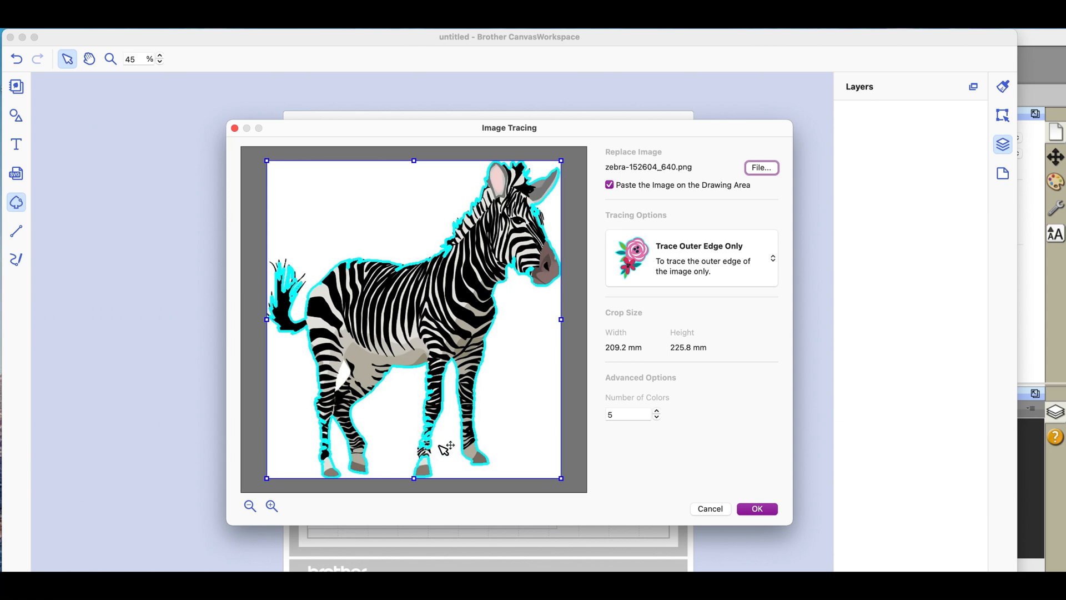
pyautogui.moveTo(343, 462)
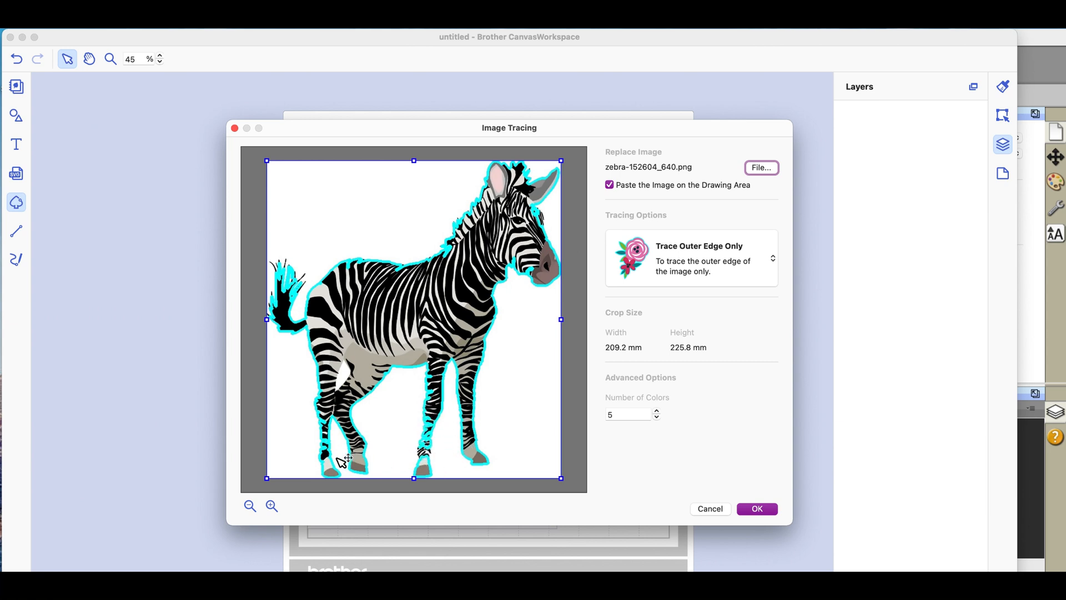
pyautogui.moveTo(327, 445)
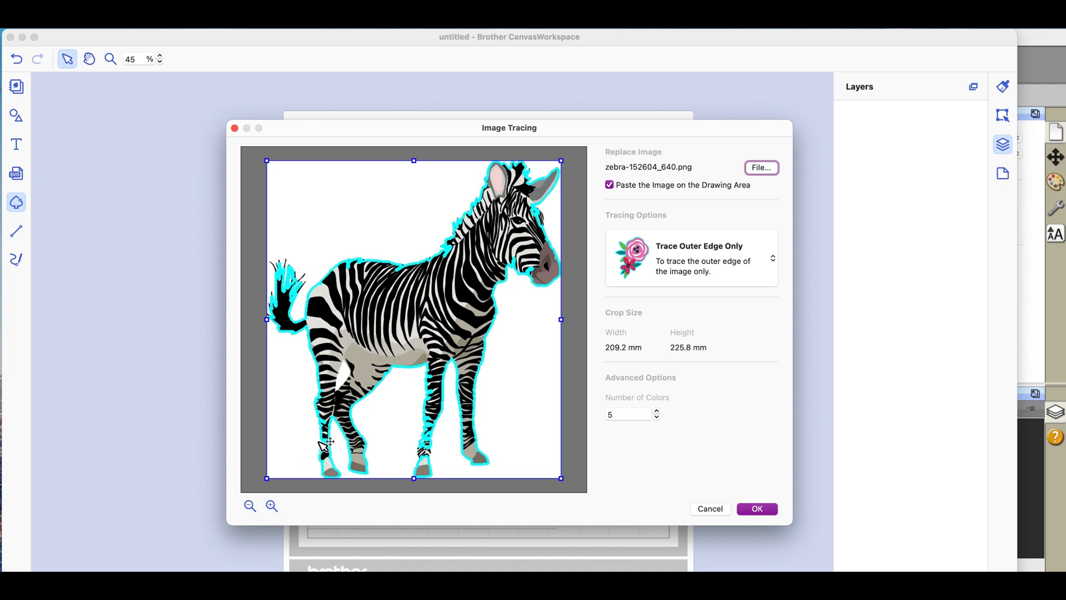
pyautogui.moveTo(332, 422)
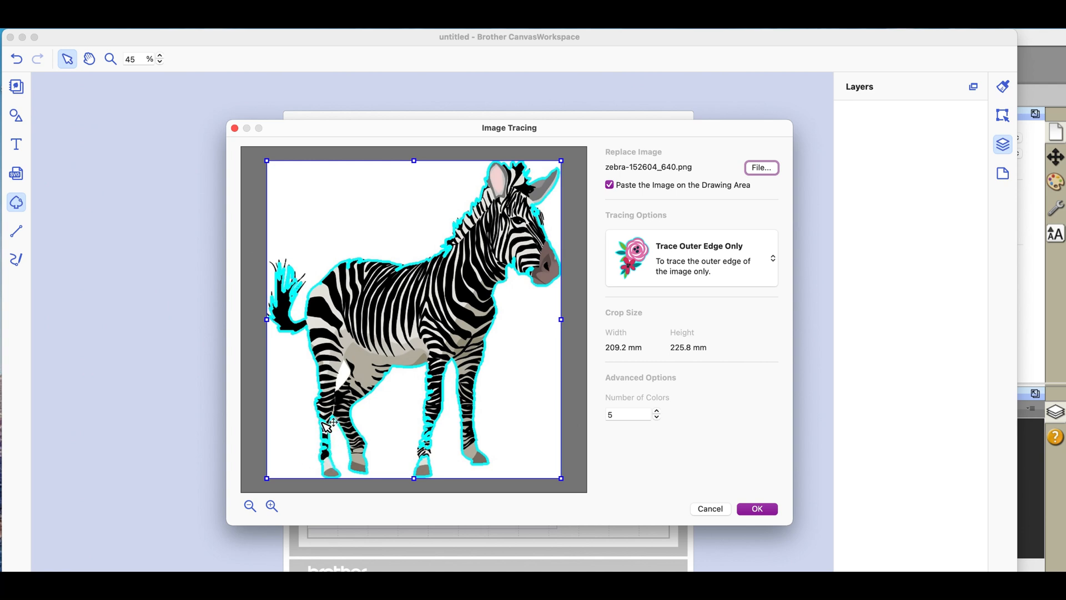
pyautogui.moveTo(588, 416)
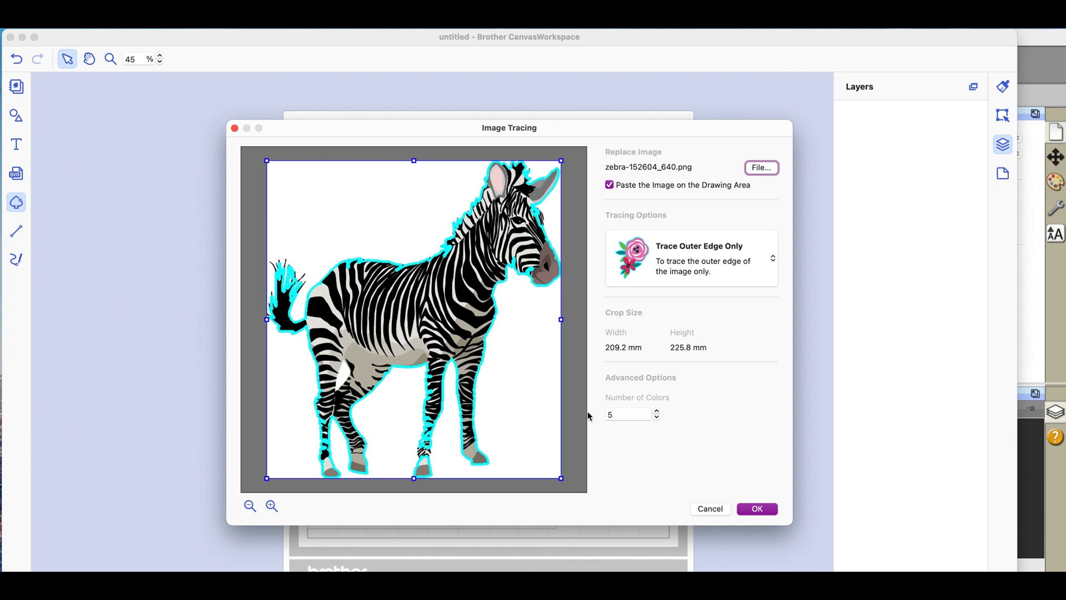
pyautogui.moveTo(656, 421)
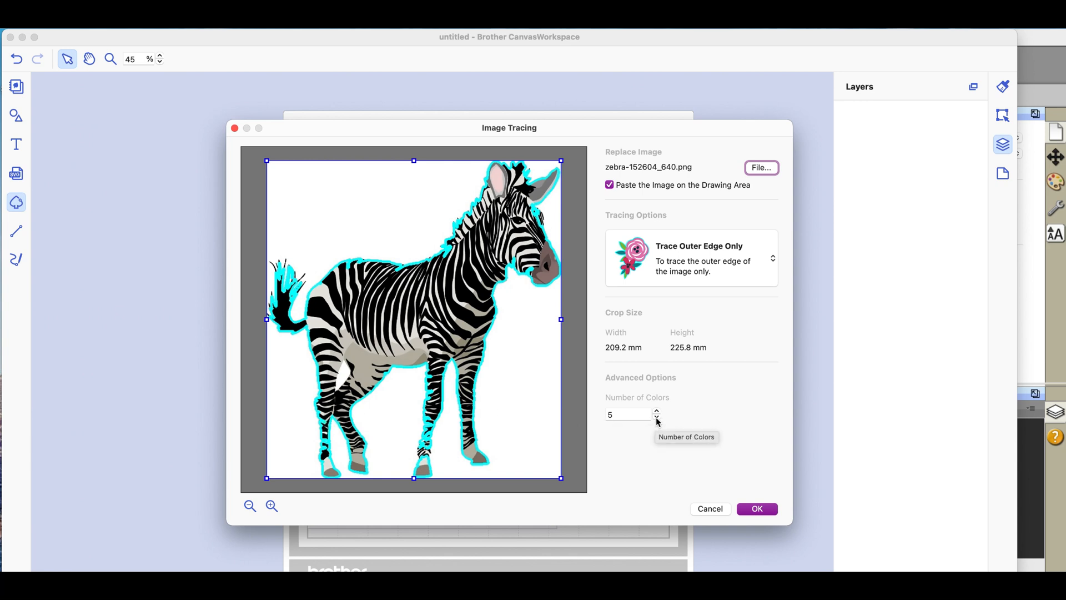
# Try 2 trace colours, then raise the count to 8 and refresh the preview.
pyautogui.click(656, 418)
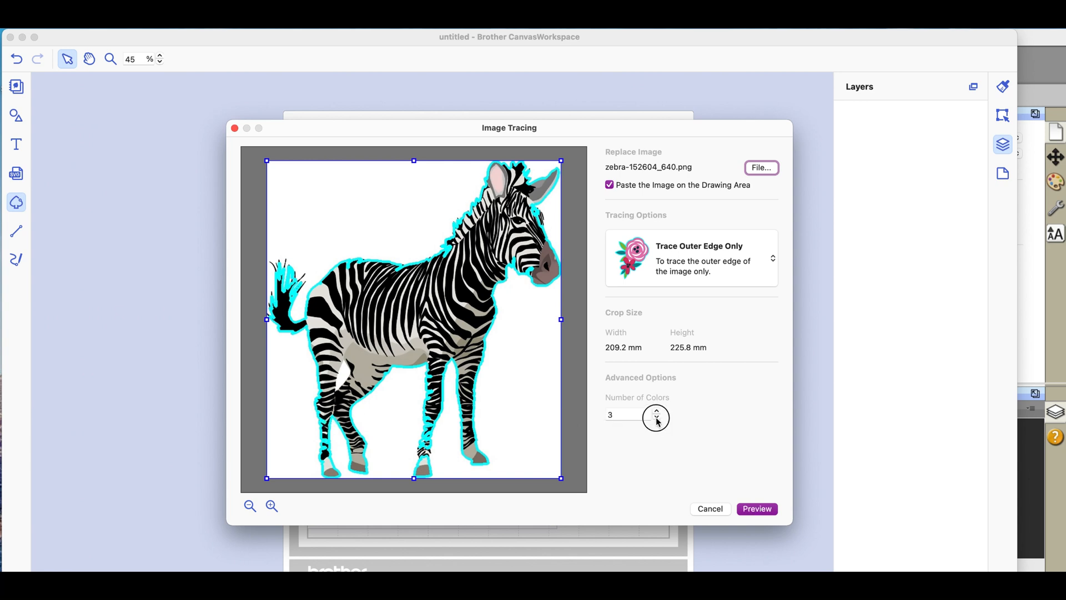
pyautogui.click(656, 418)
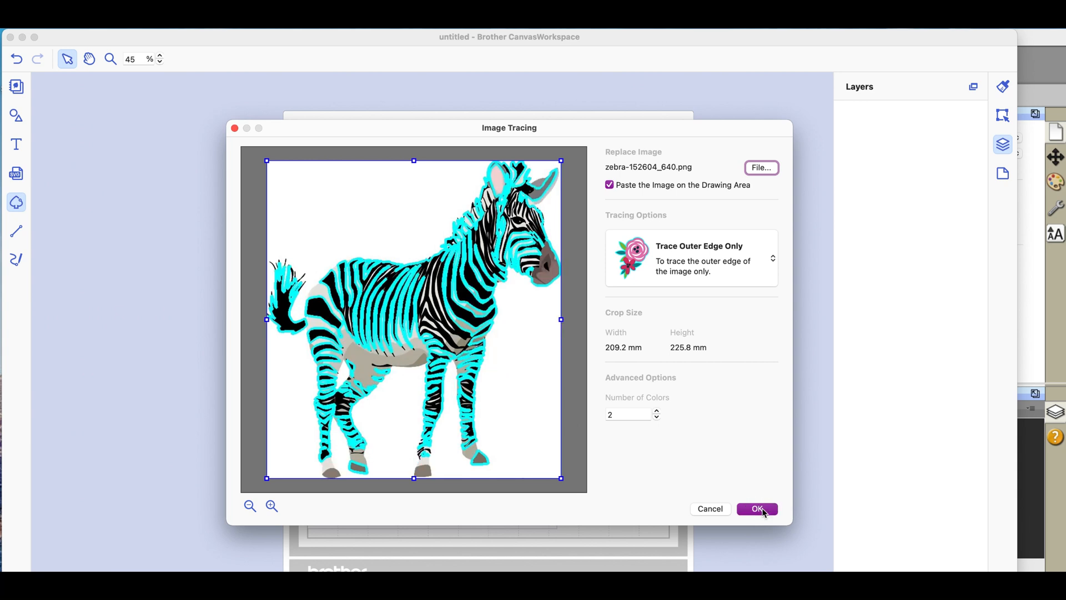
pyautogui.click(656, 410)
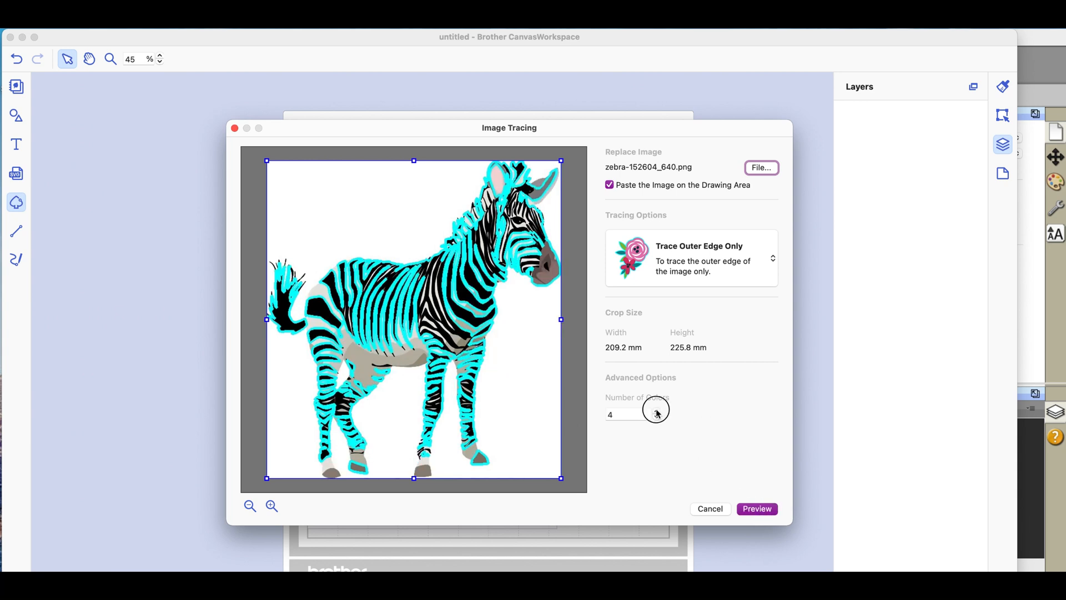
pyautogui.click(656, 411)
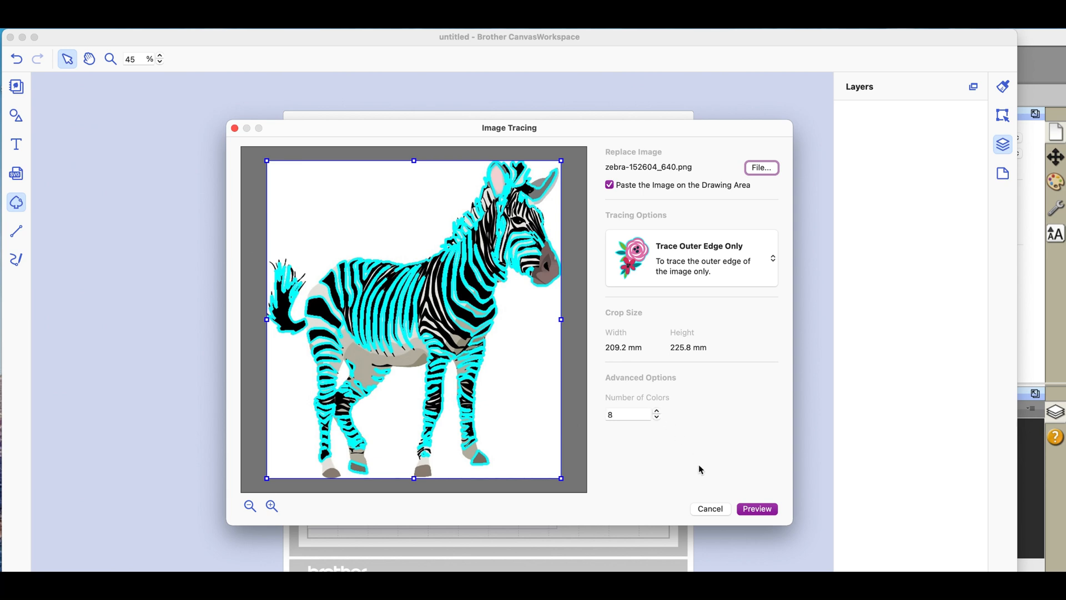
pyautogui.click(756, 508)
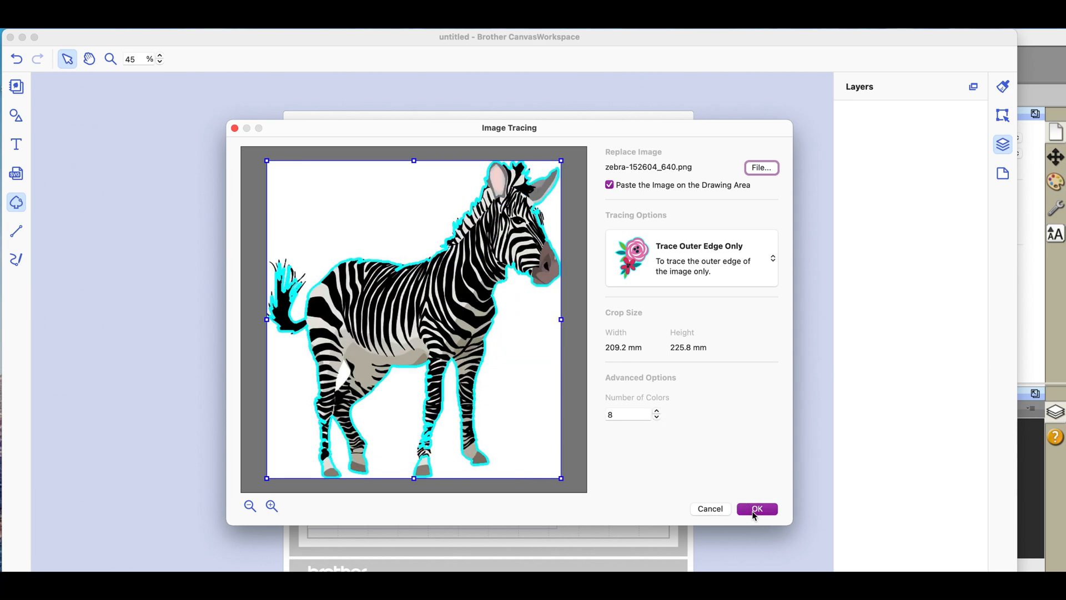
pyautogui.moveTo(447, 447)
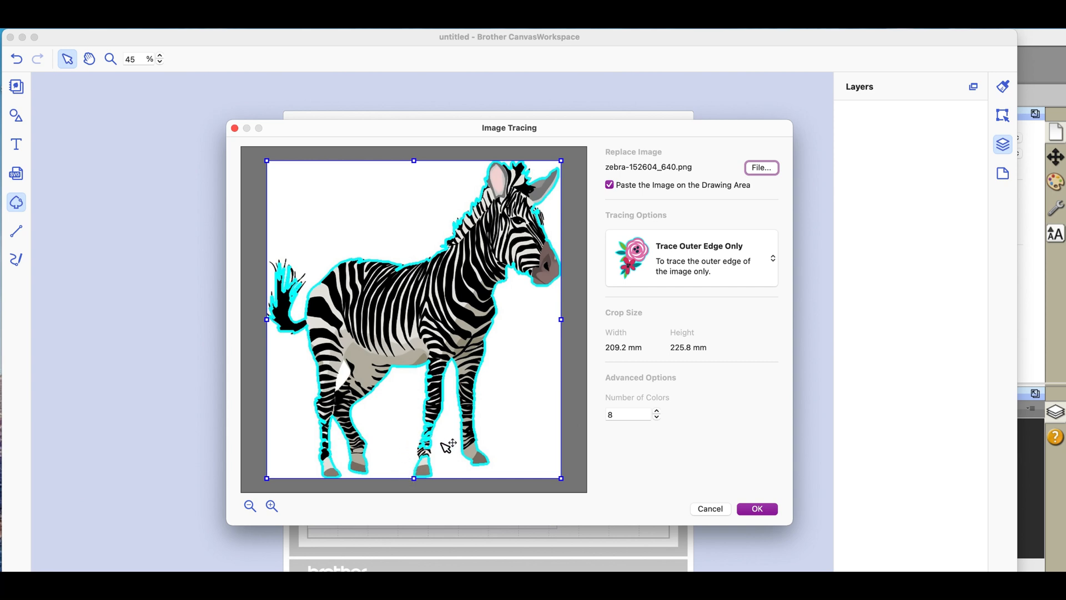
pyautogui.moveTo(649, 427)
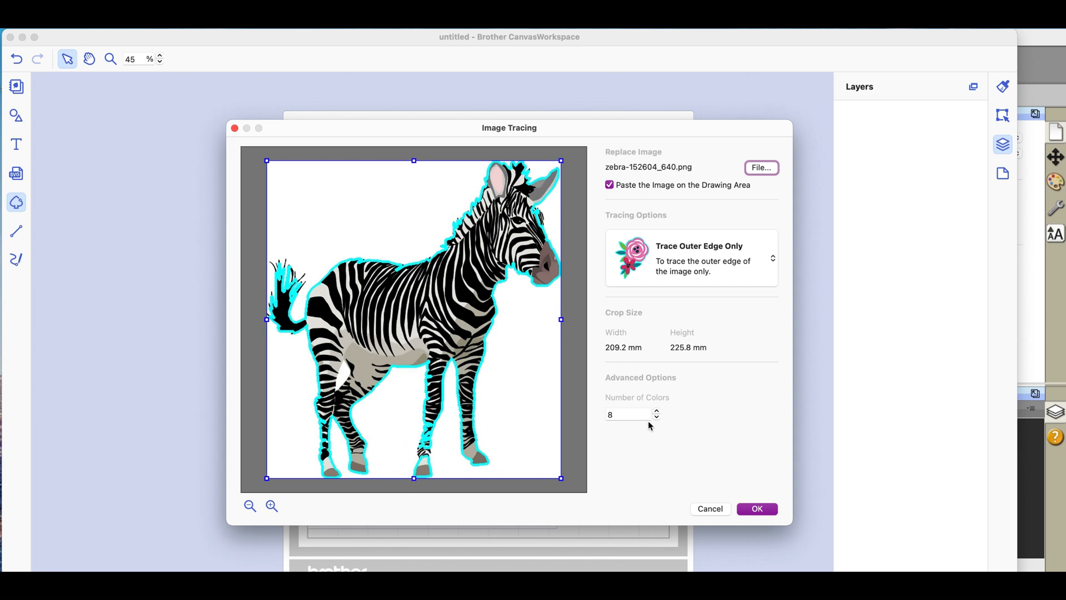
# Raise the trace colour count to 12, then 16, refreshing the outer-edge preview.
pyautogui.click(656, 411)
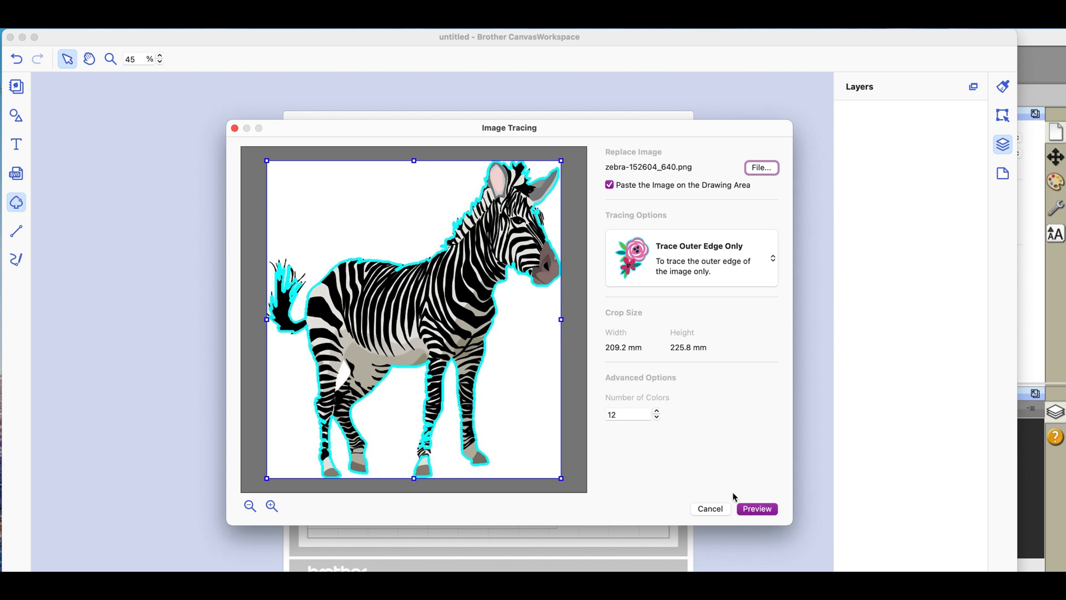
pyautogui.click(757, 508)
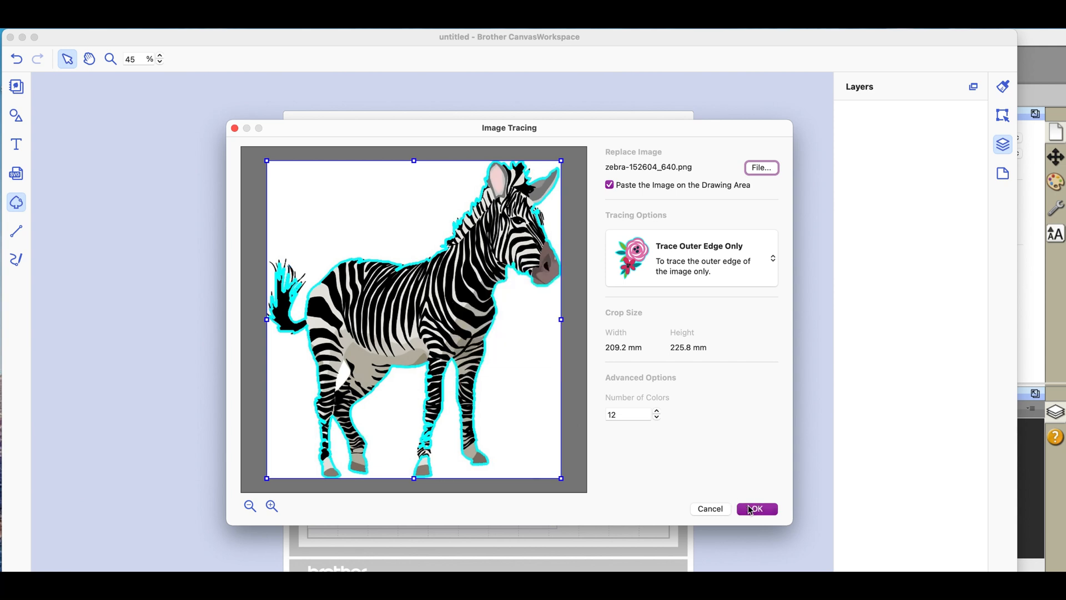
pyautogui.moveTo(666, 453)
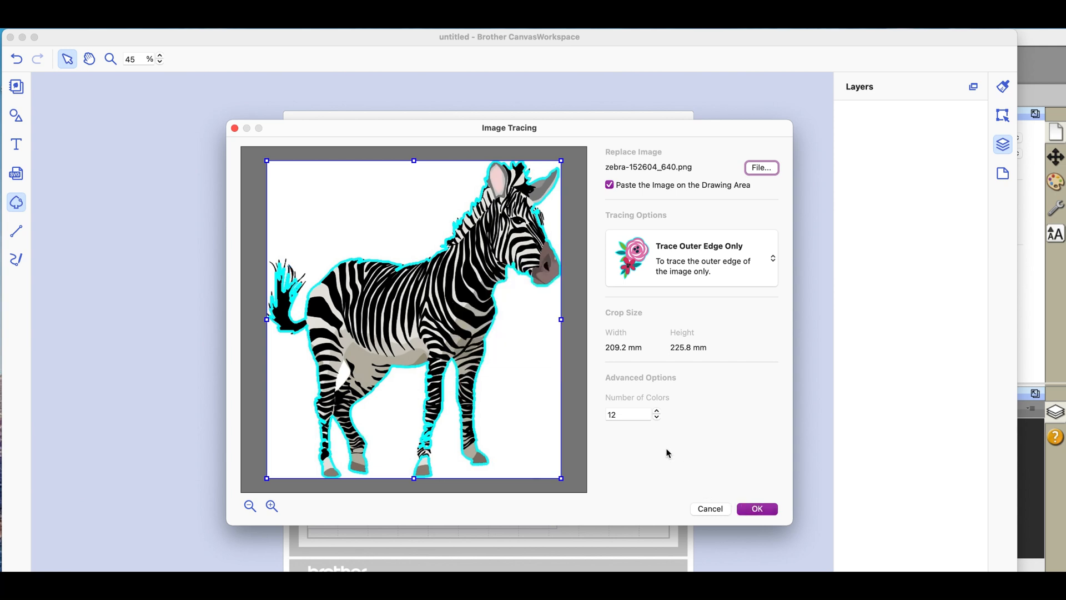
pyautogui.moveTo(573, 385)
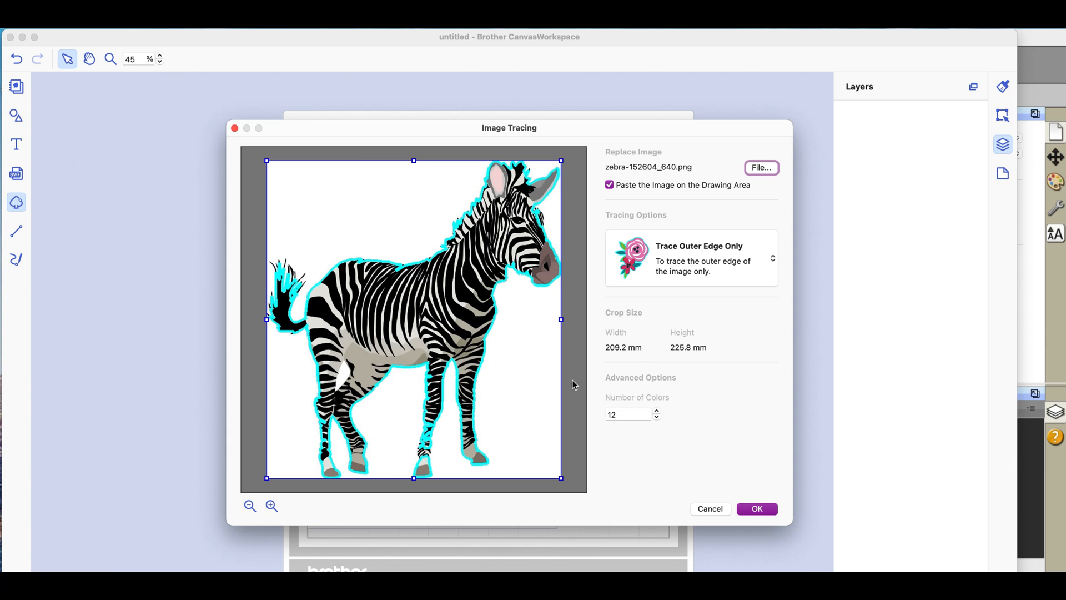
pyautogui.moveTo(569, 384)
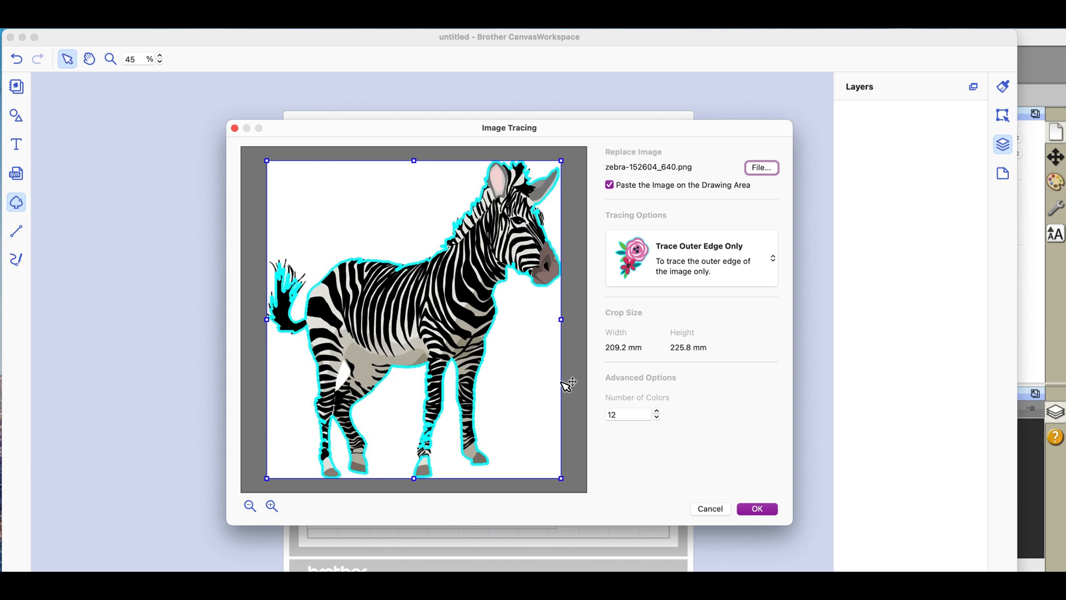
pyautogui.moveTo(506, 384)
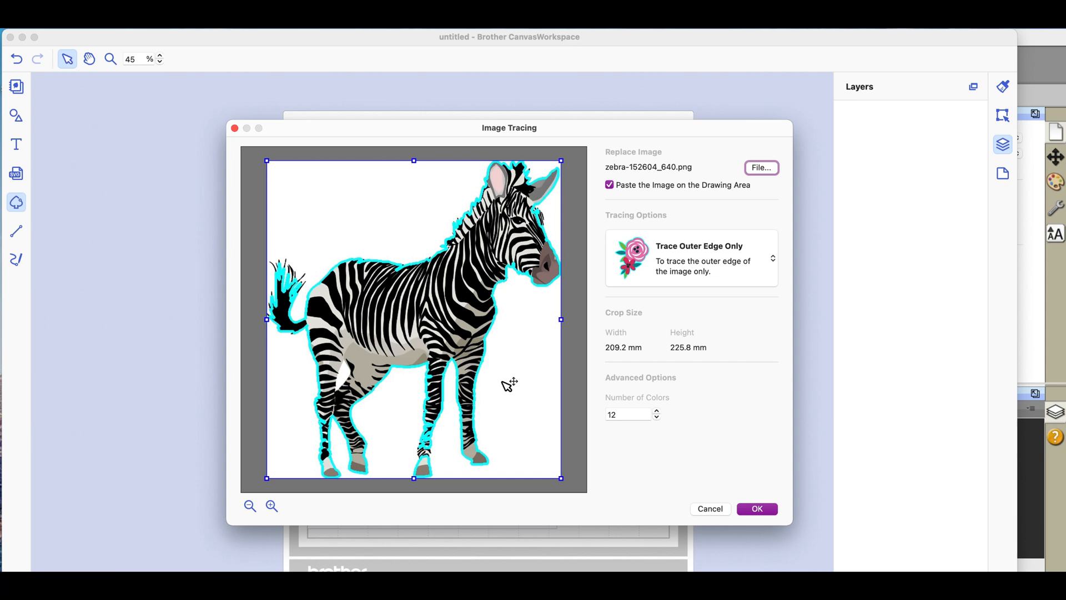
pyautogui.moveTo(506, 399)
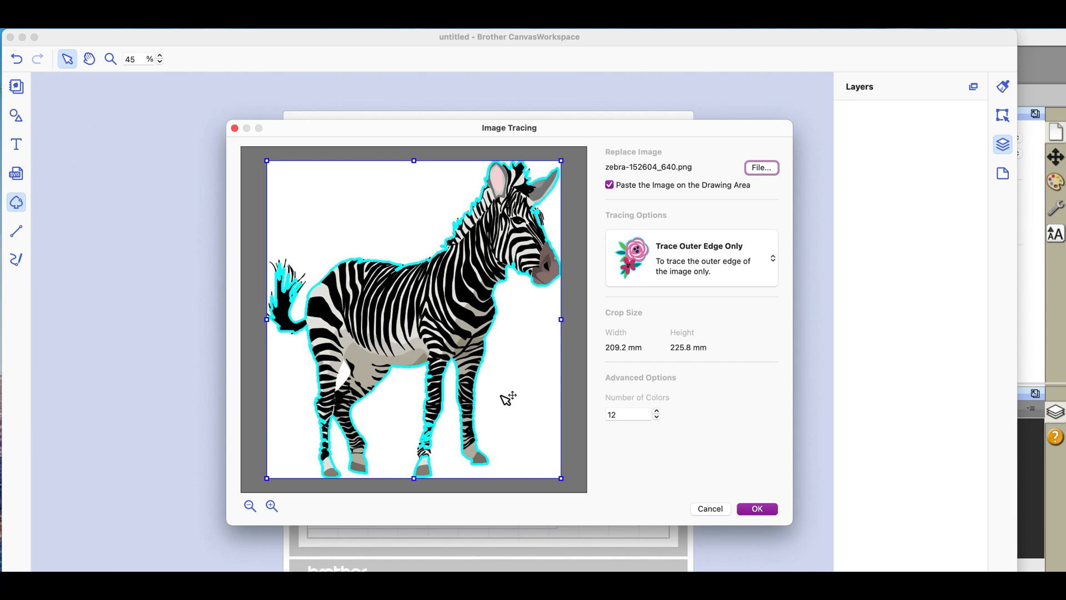
pyautogui.moveTo(418, 446)
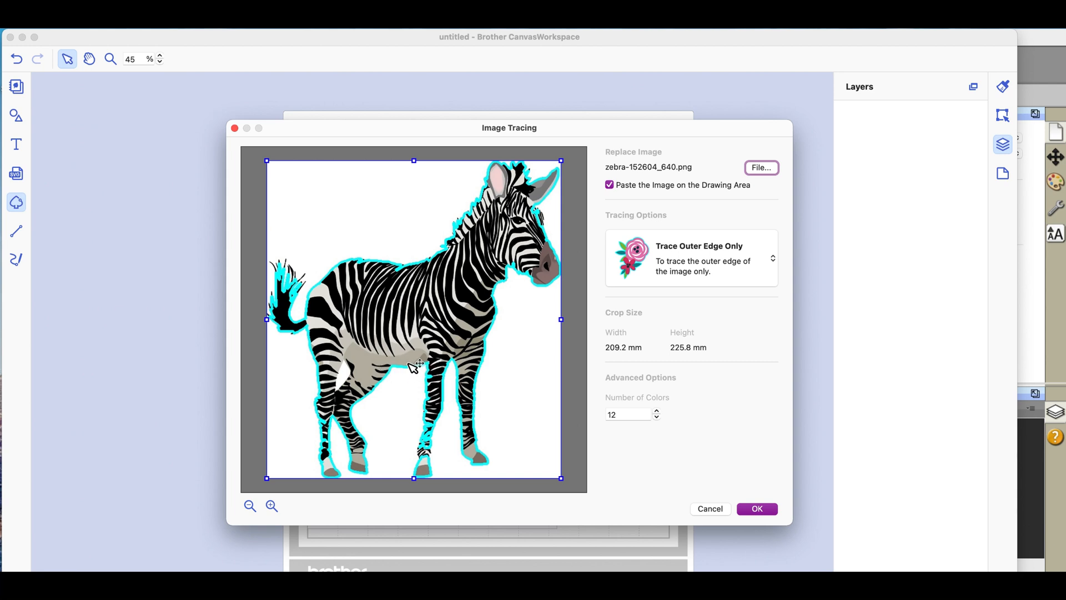
pyautogui.moveTo(500, 386)
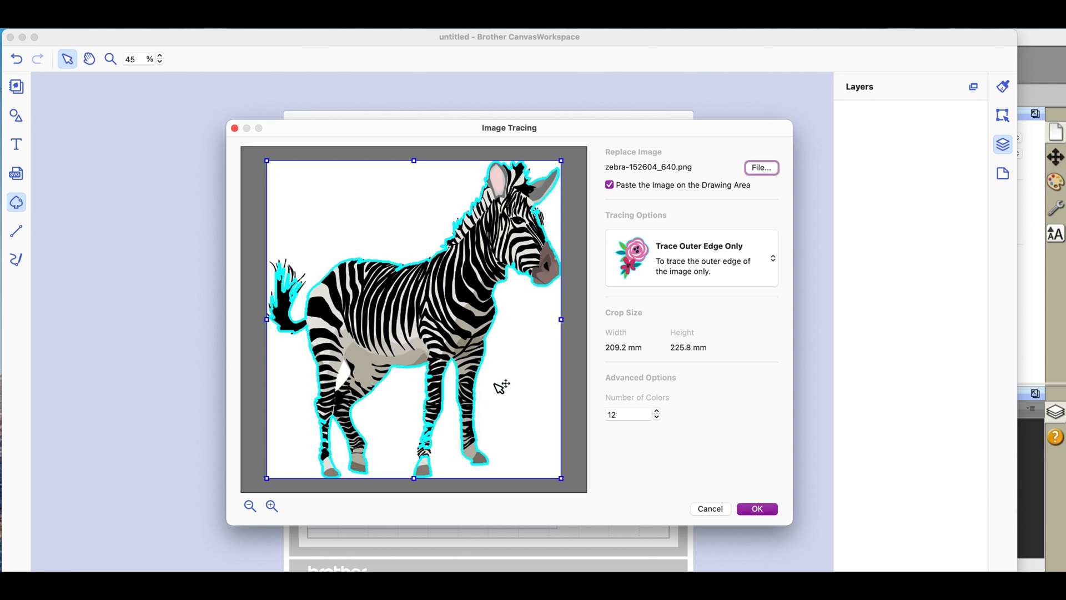
pyautogui.moveTo(655, 414)
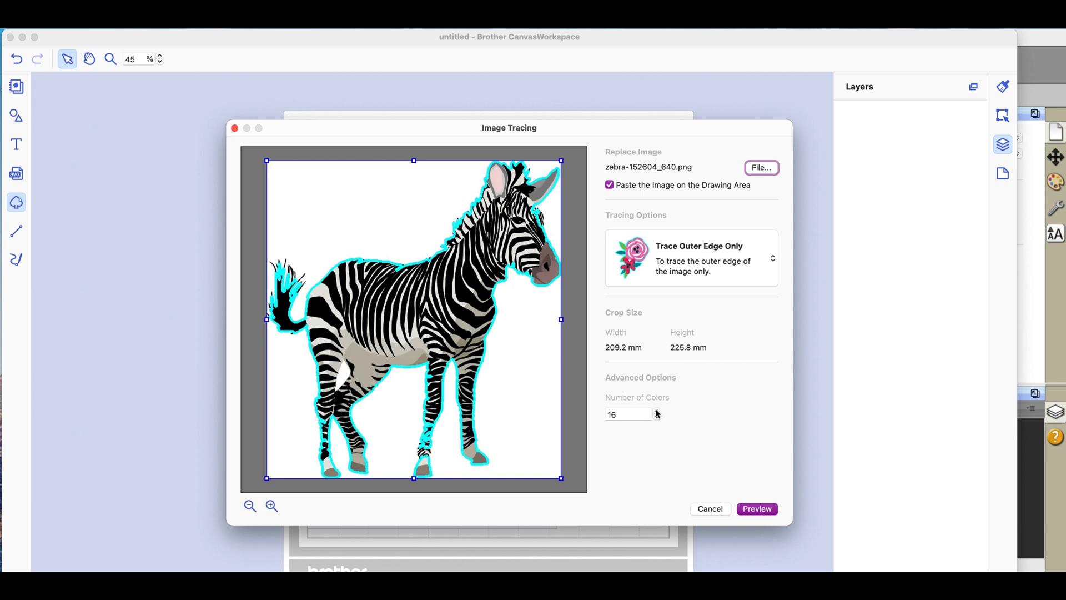
pyautogui.click(756, 508)
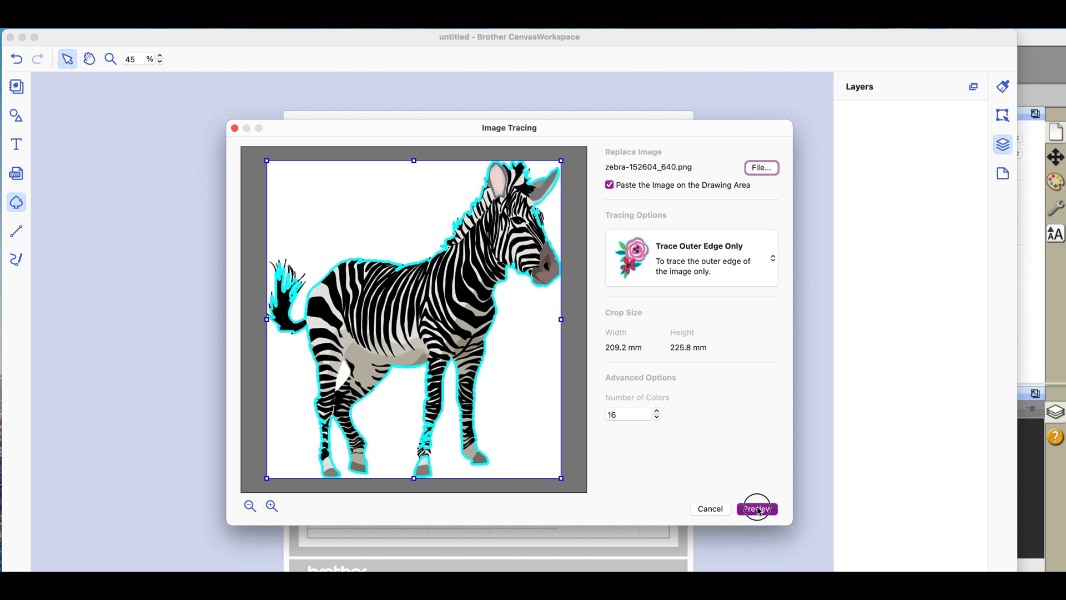
pyautogui.click(757, 509)
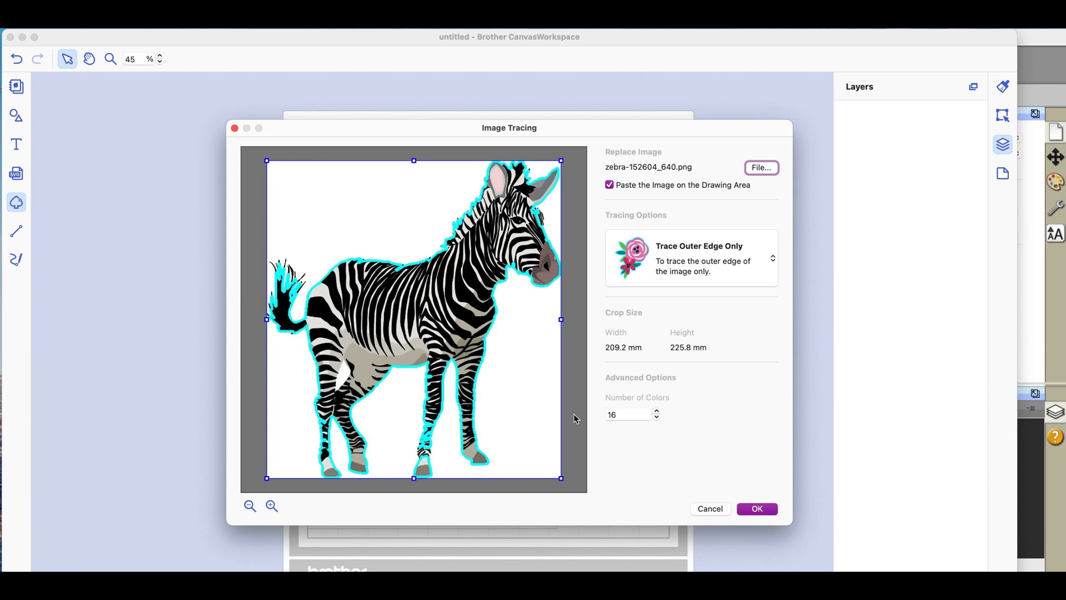
pyautogui.moveTo(485, 349)
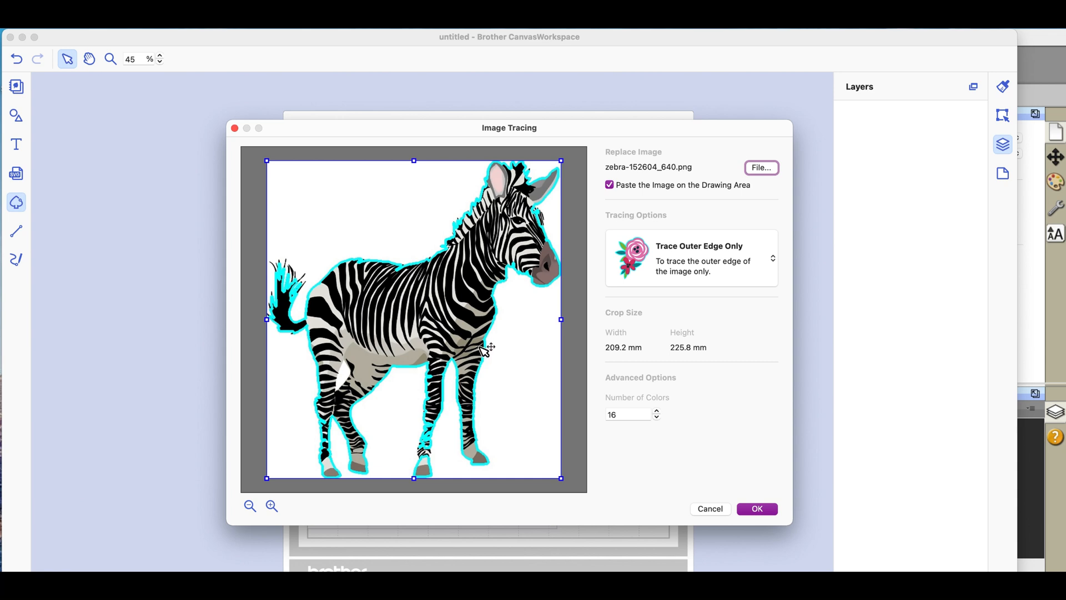
pyautogui.moveTo(420, 318)
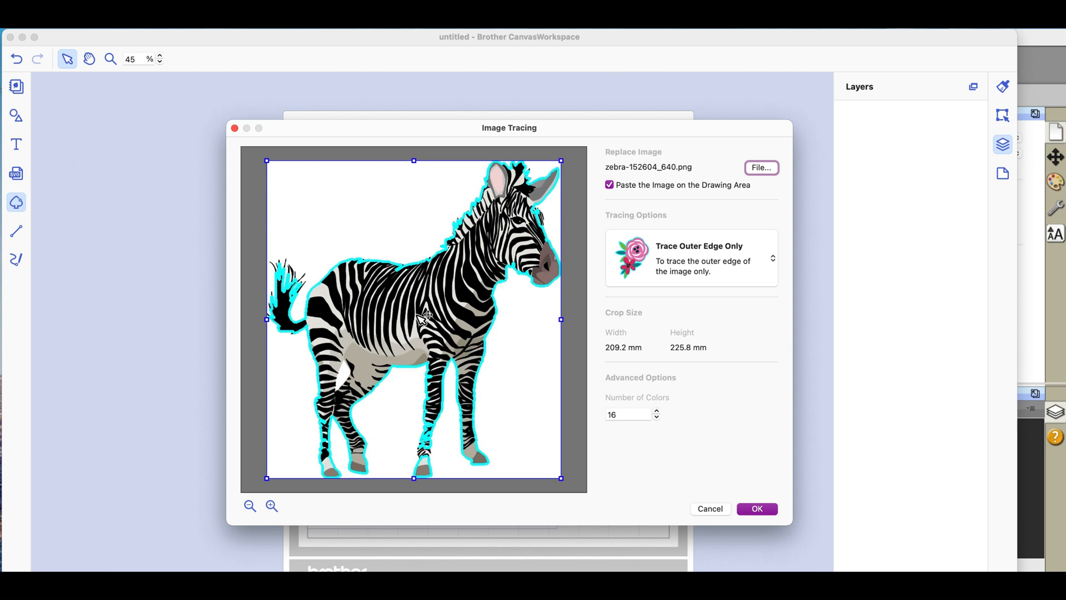
pyautogui.moveTo(469, 338)
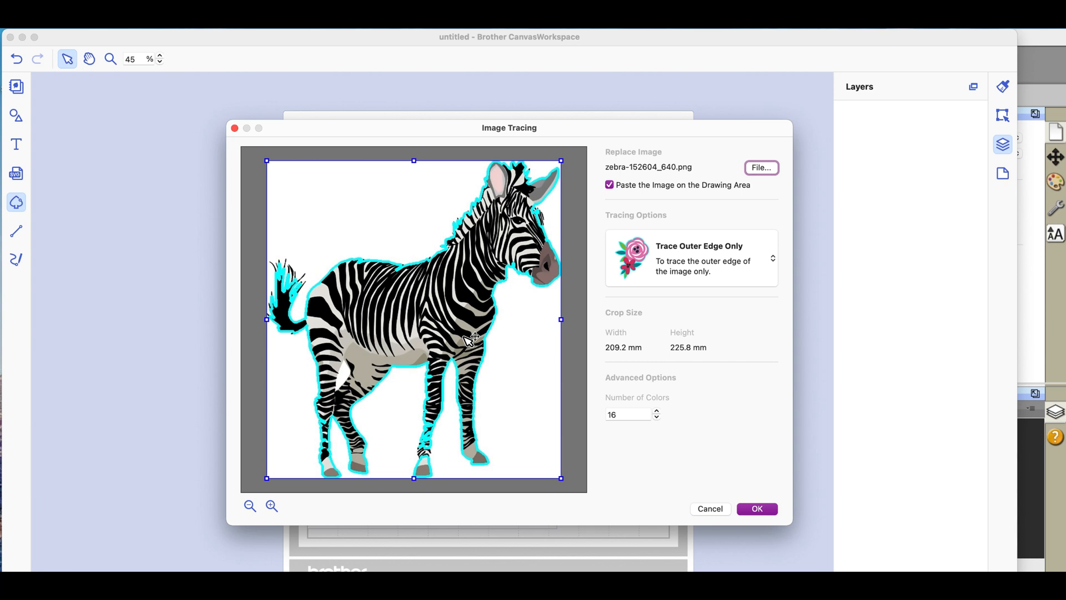
pyautogui.moveTo(484, 457)
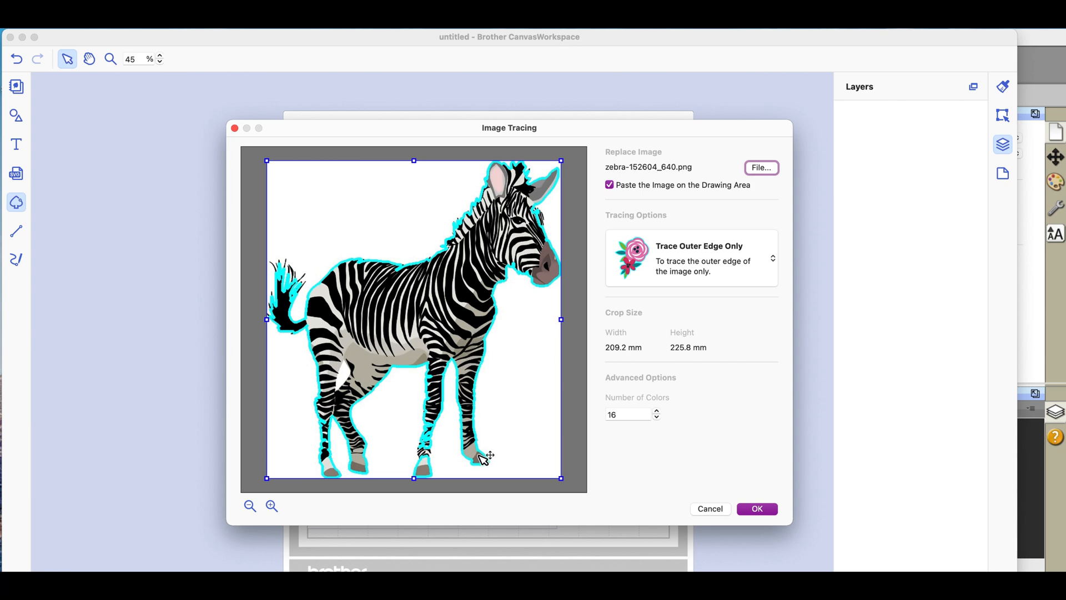
pyautogui.moveTo(491, 451)
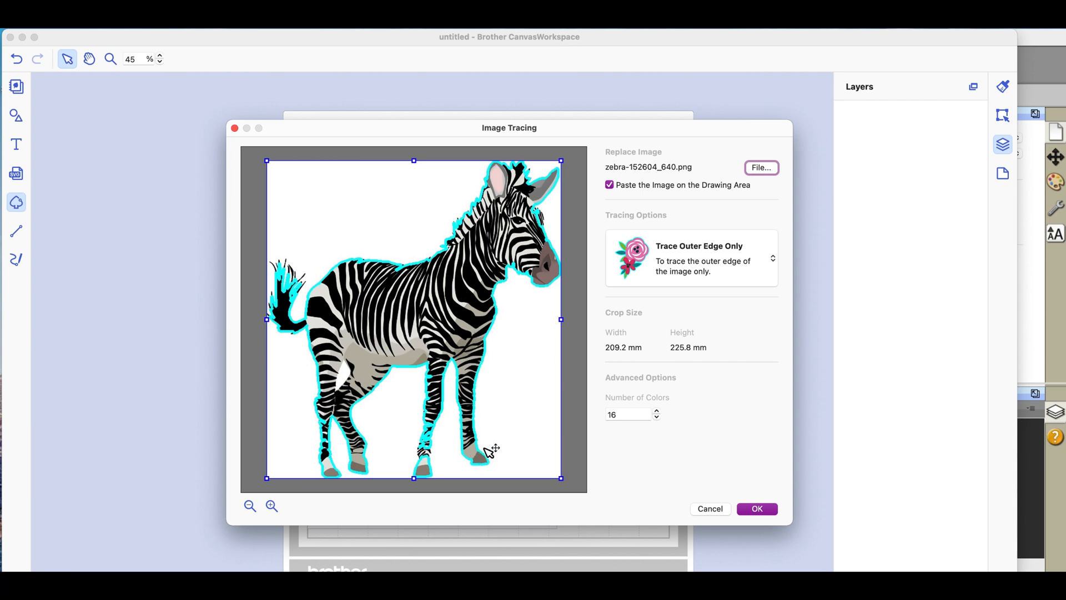
pyautogui.moveTo(476, 459)
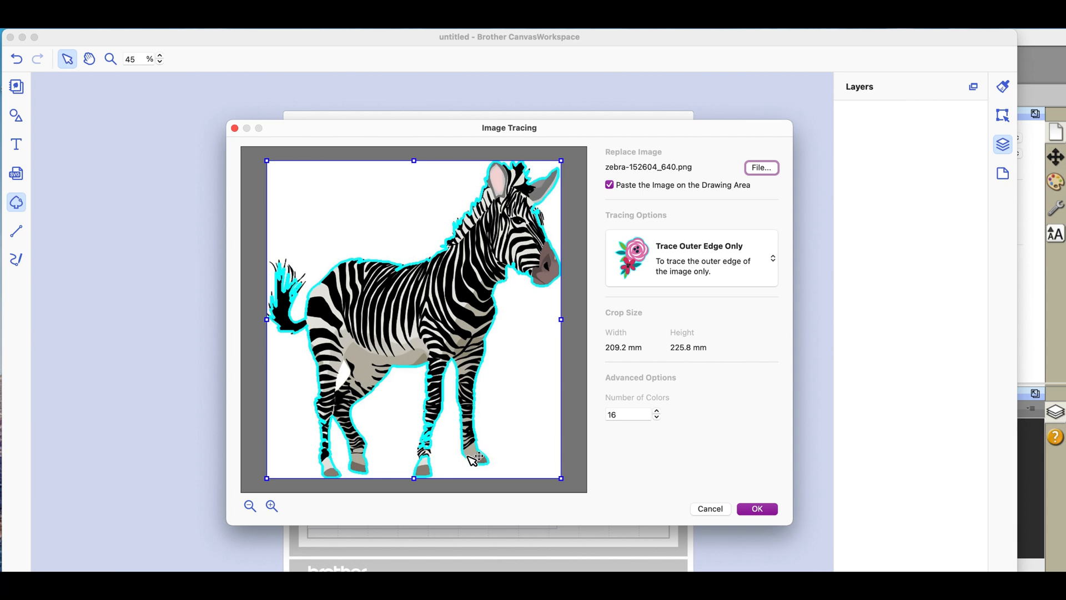
pyautogui.moveTo(495, 452)
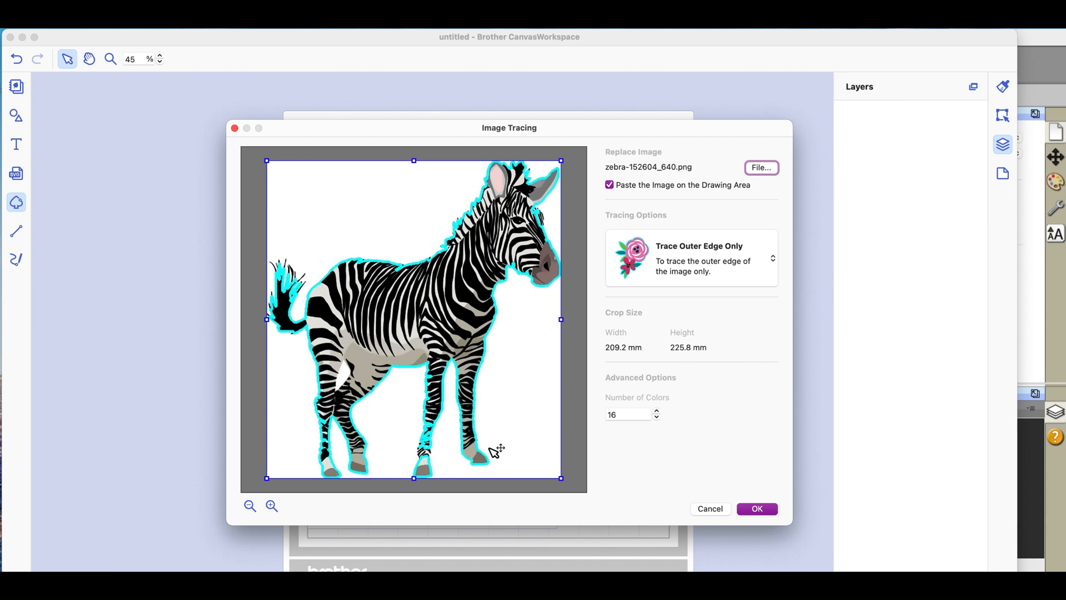
pyautogui.moveTo(476, 258)
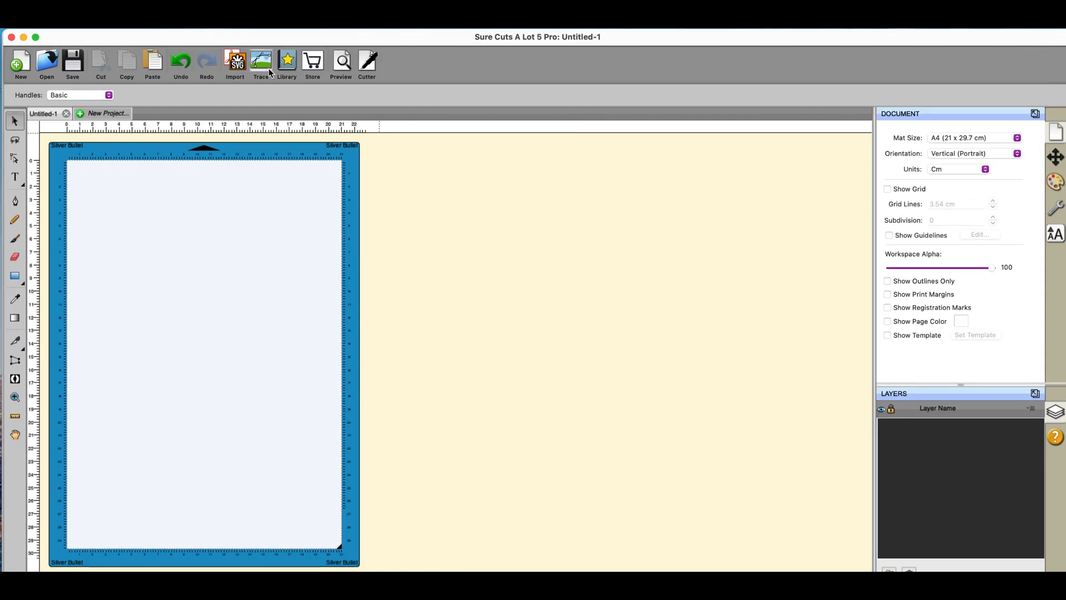
# Load the zebra picture into Sure Cuts A Lot's Trace Image dialog.
pyautogui.click(261, 61)
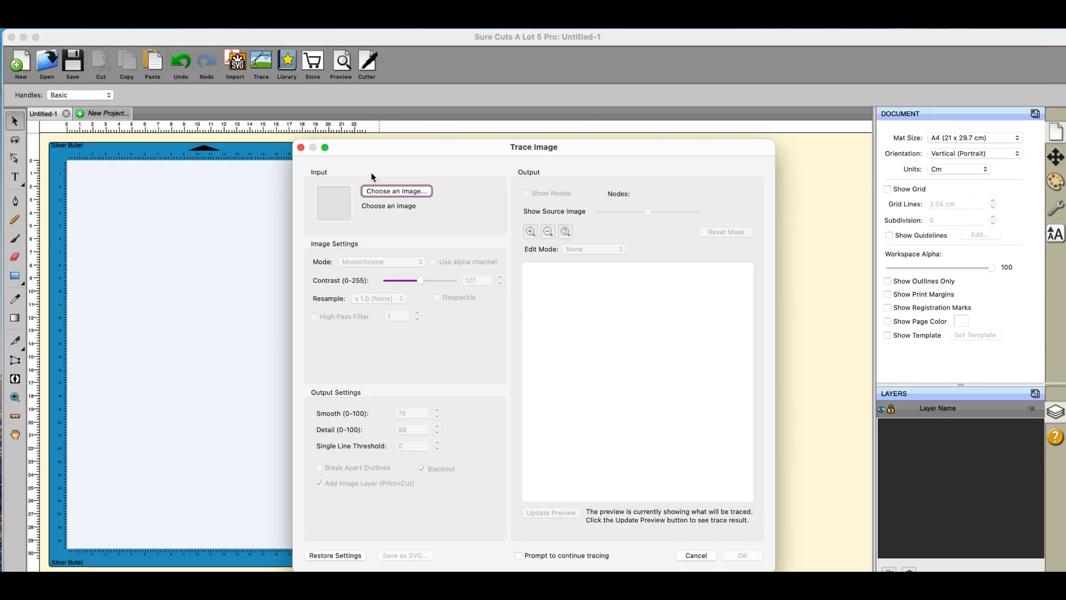
pyautogui.click(397, 191)
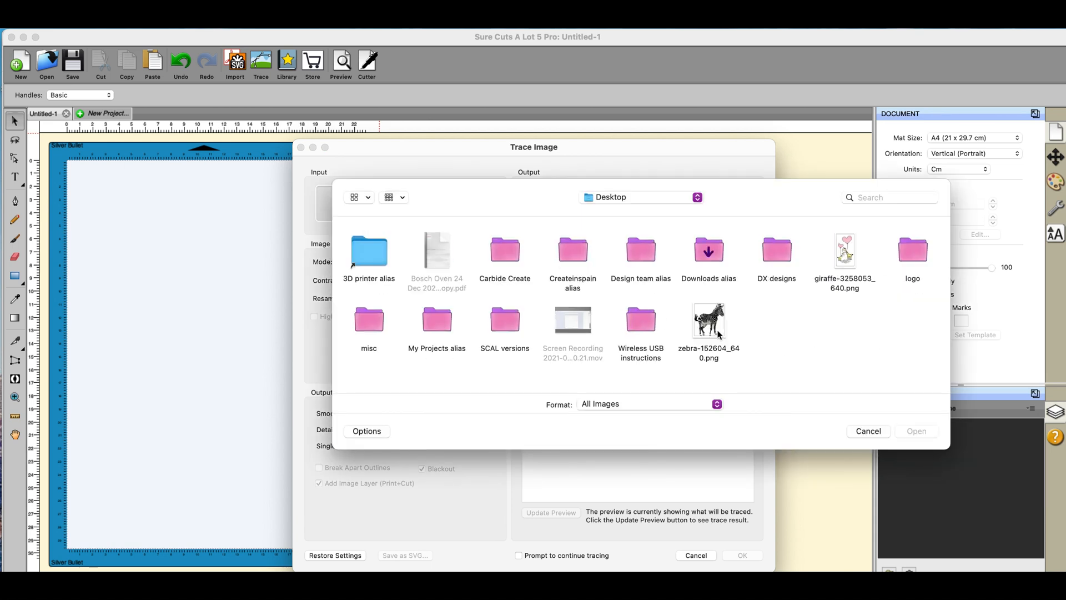
pyautogui.click(708, 321)
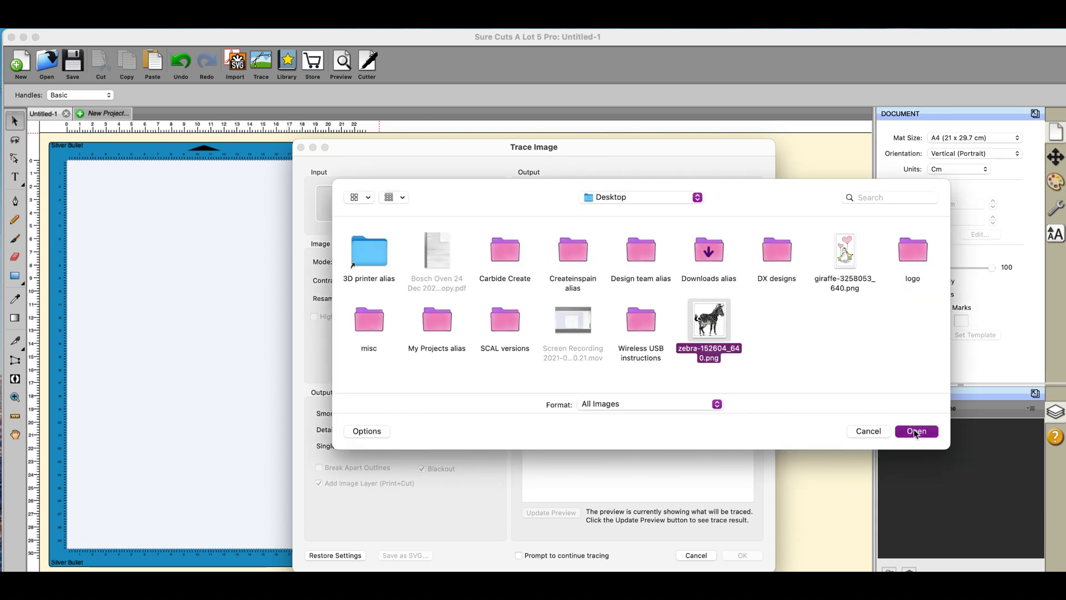
pyautogui.click(915, 430)
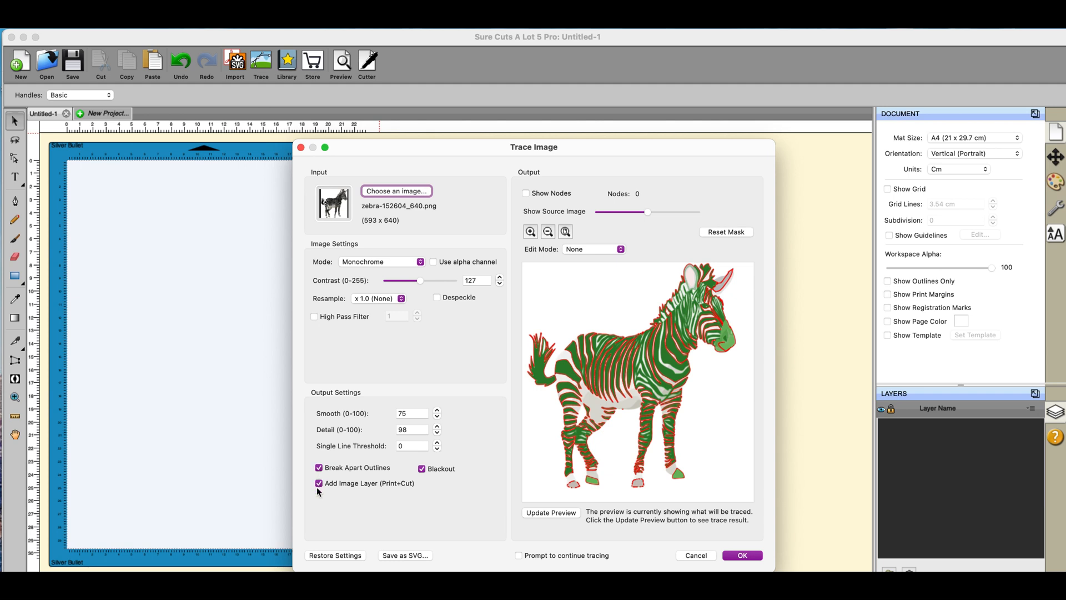
pyautogui.moveTo(360, 491)
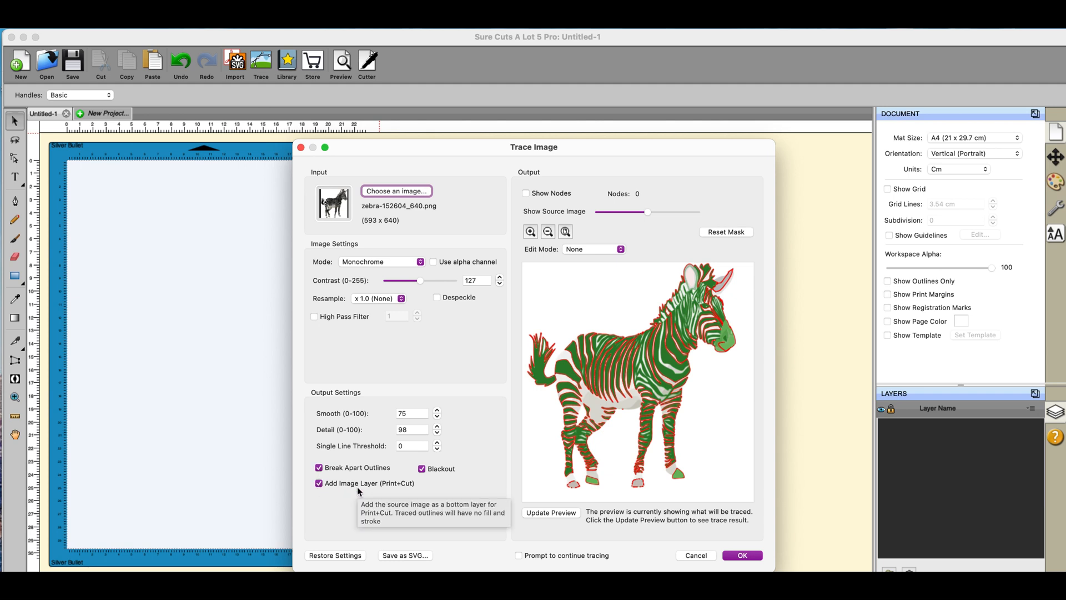
pyautogui.moveTo(421, 474)
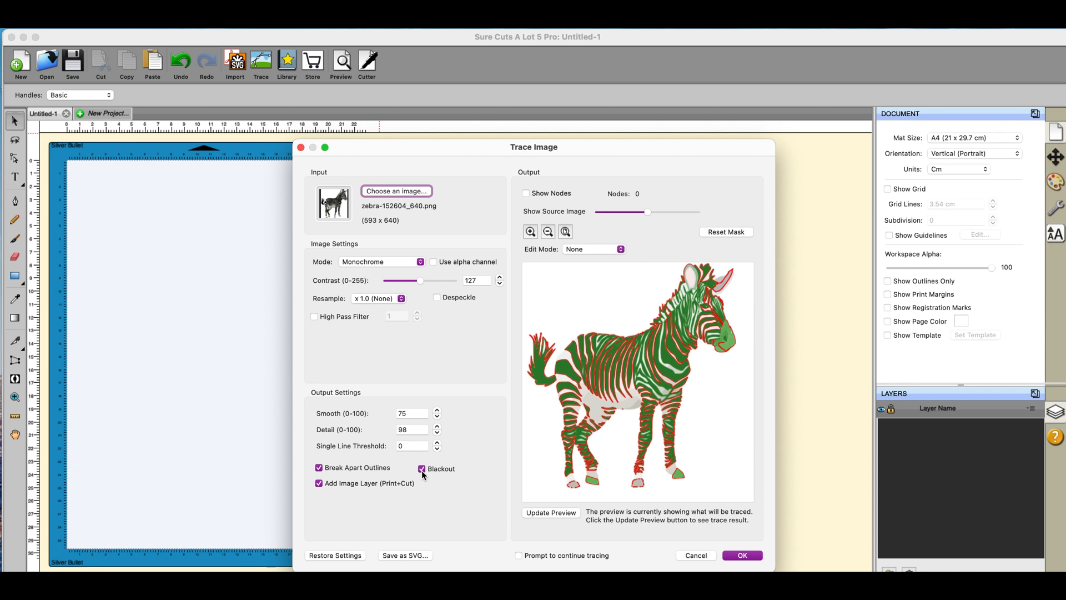
pyautogui.moveTo(591, 451)
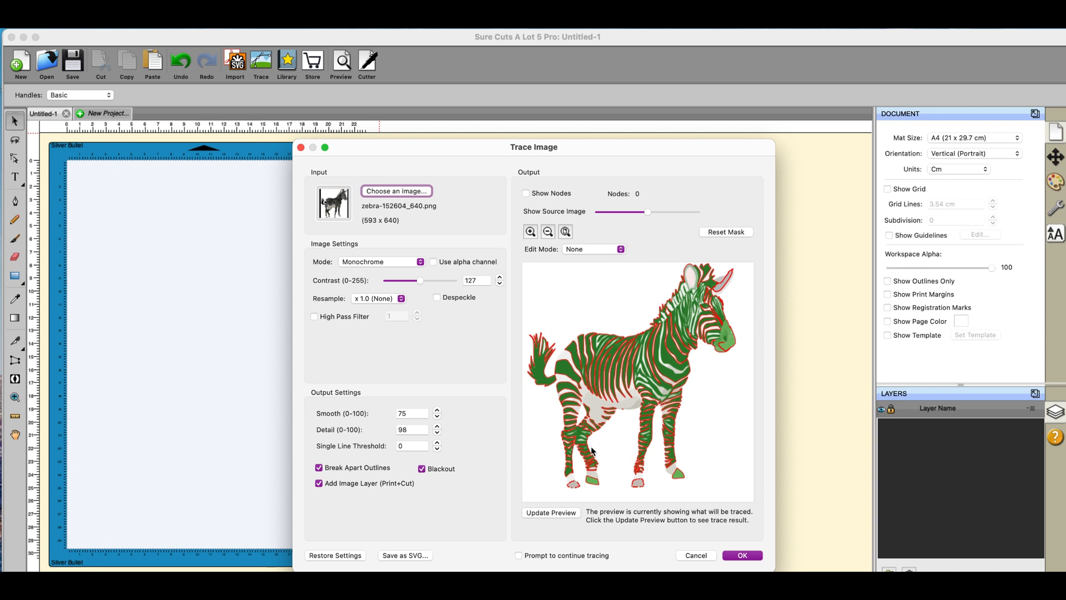
pyautogui.moveTo(695, 486)
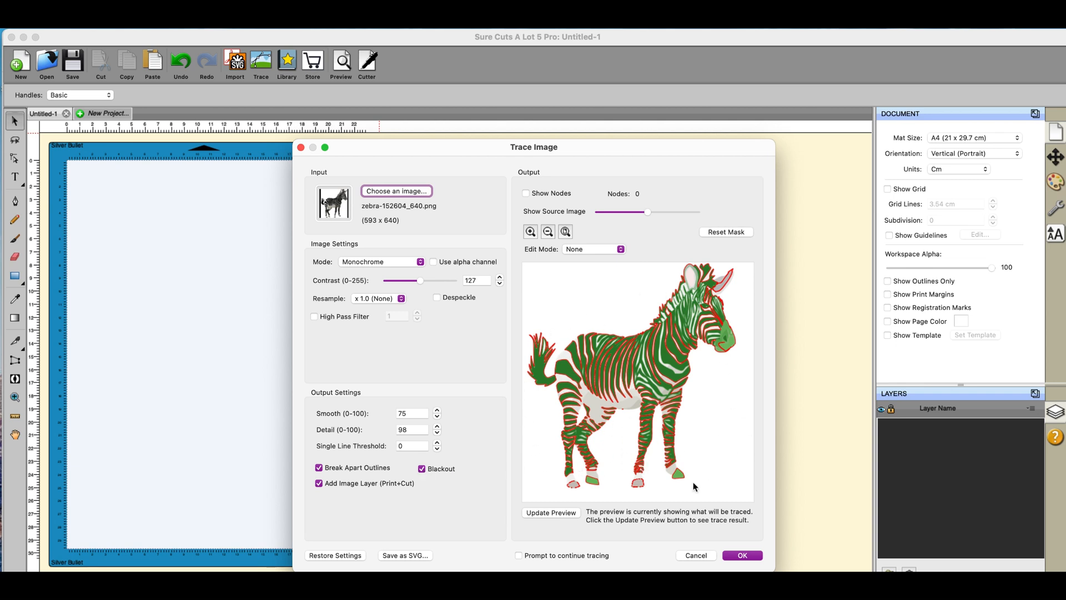
pyautogui.moveTo(439, 269)
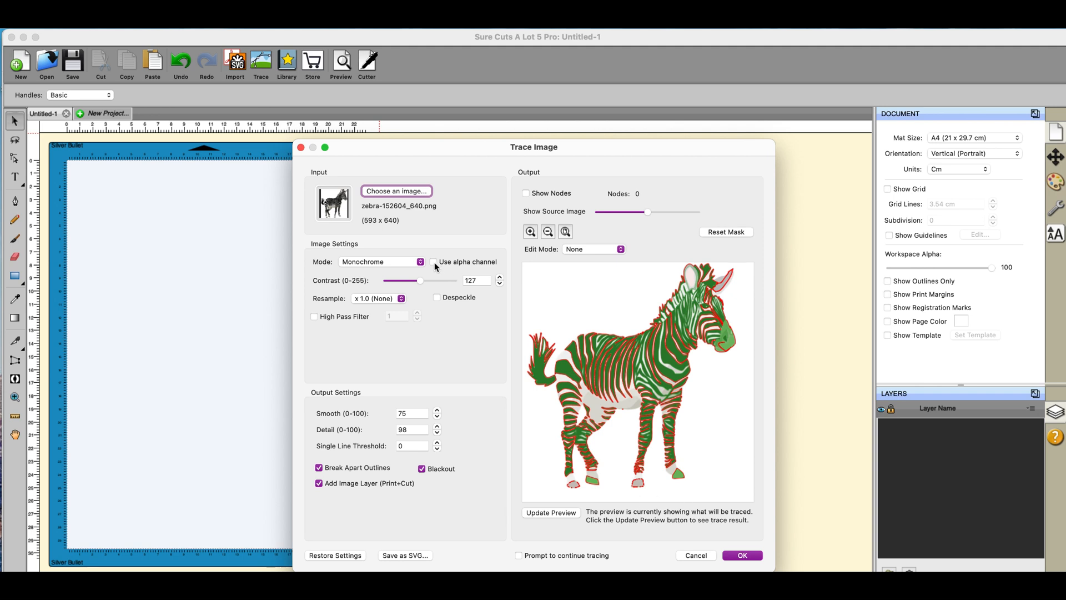
# Keep Blackout and Print+Cut image layer options, update the preview and run the trace.
pyautogui.click(432, 263)
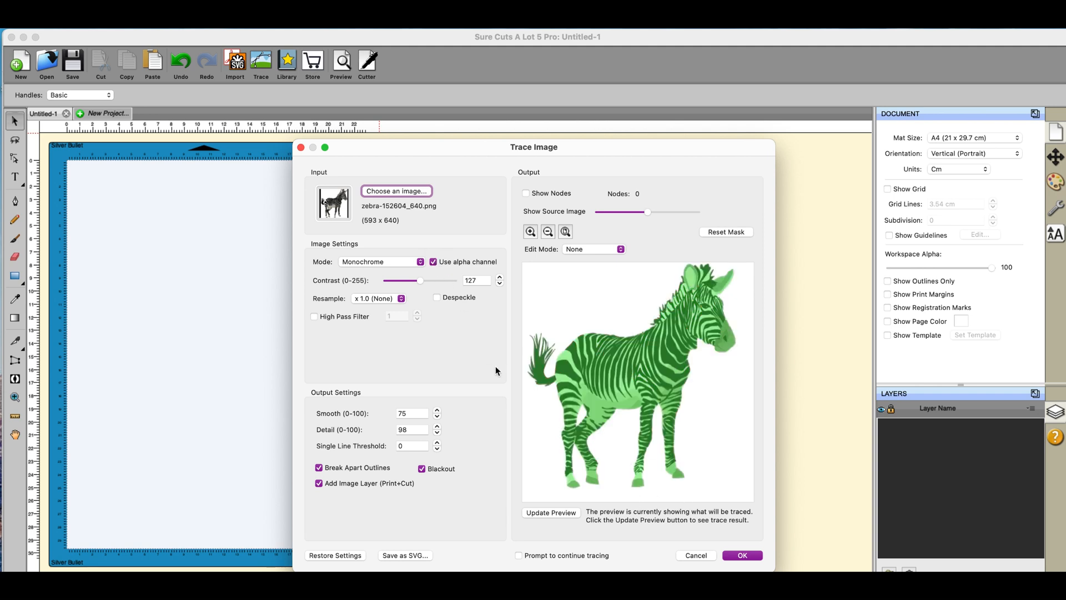
pyautogui.click(551, 512)
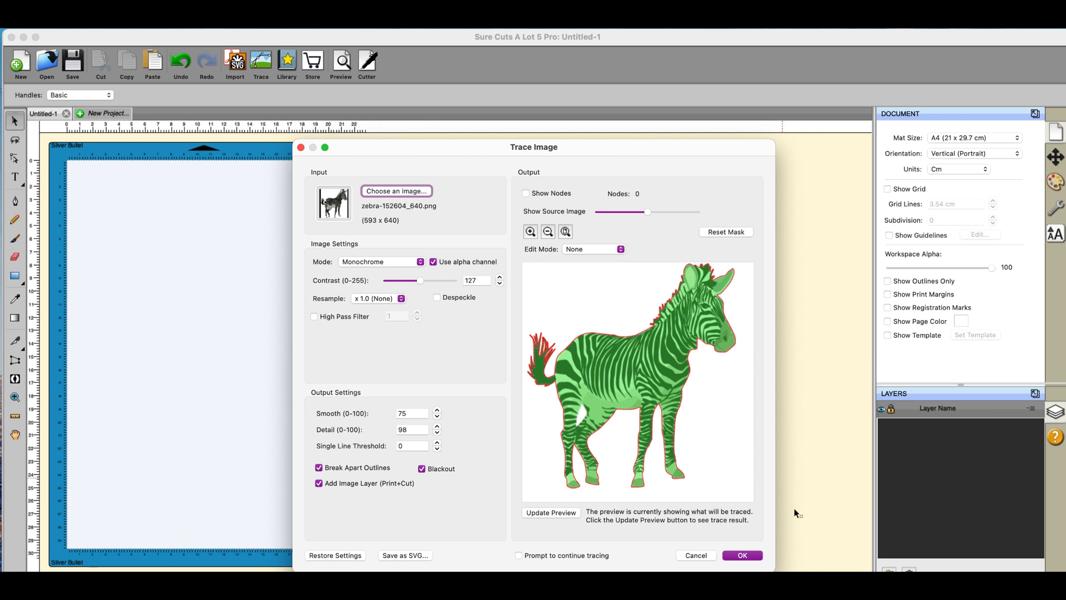
pyautogui.click(742, 555)
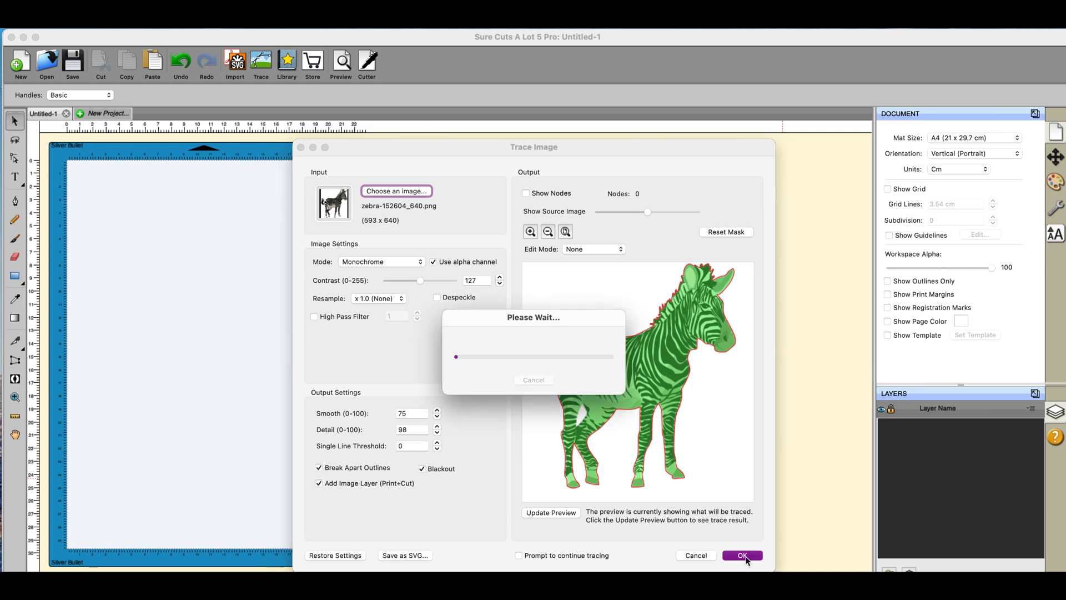
# Expand the traced zebra group and hide its Print layer, leaving the cut outline.
pyautogui.click(742, 554)
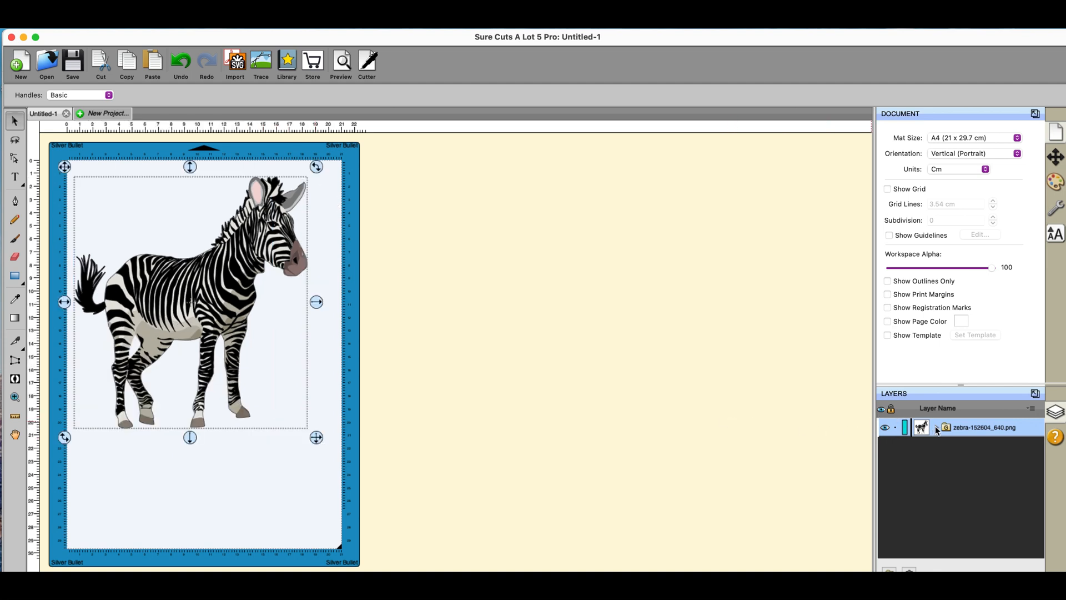
pyautogui.click(936, 428)
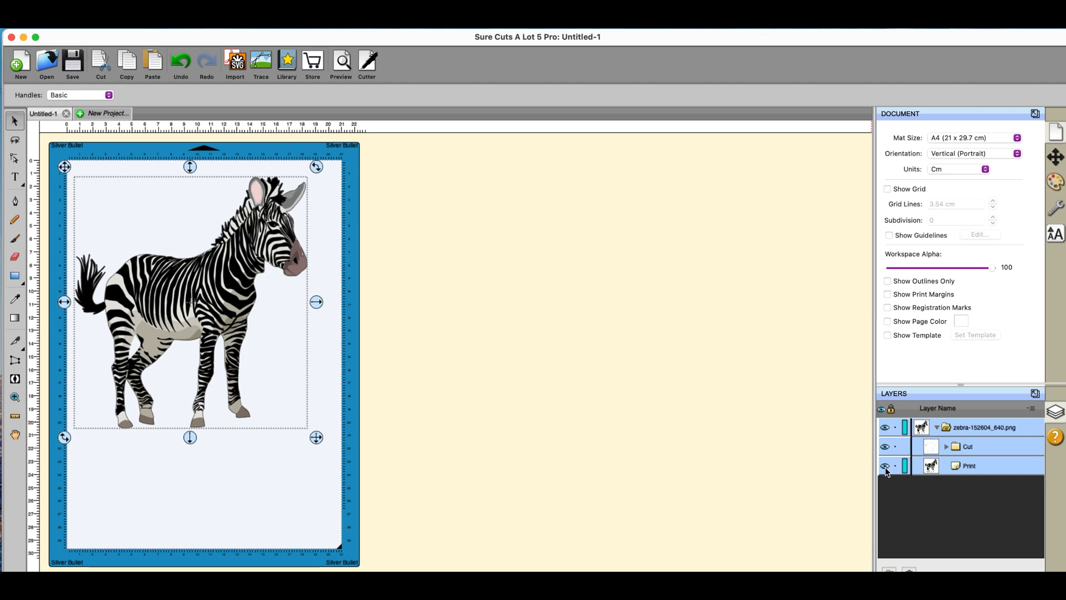
pyautogui.click(884, 465)
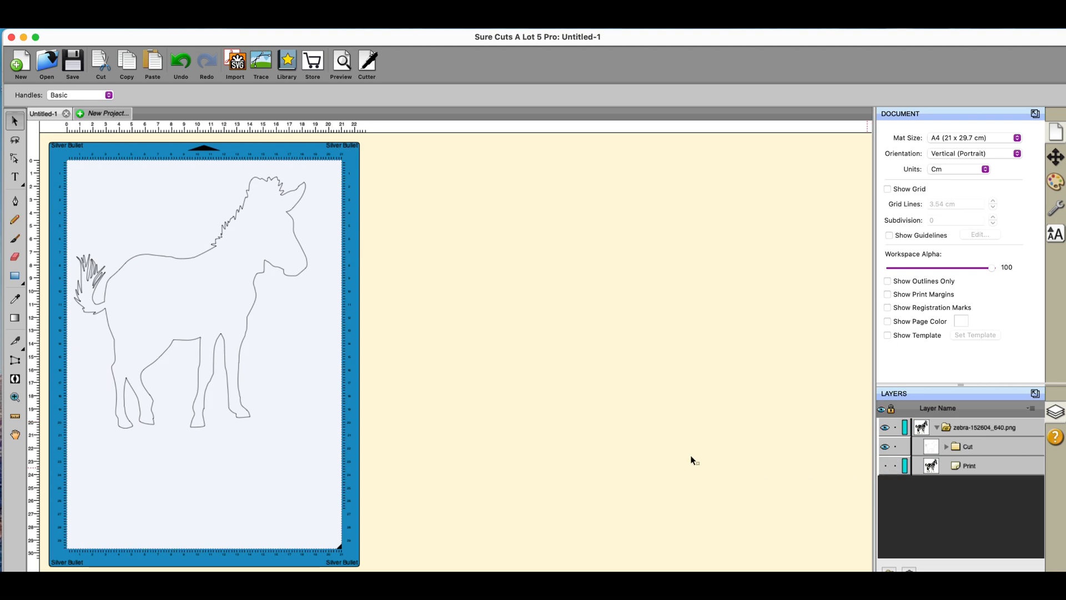
pyautogui.moveTo(689, 460)
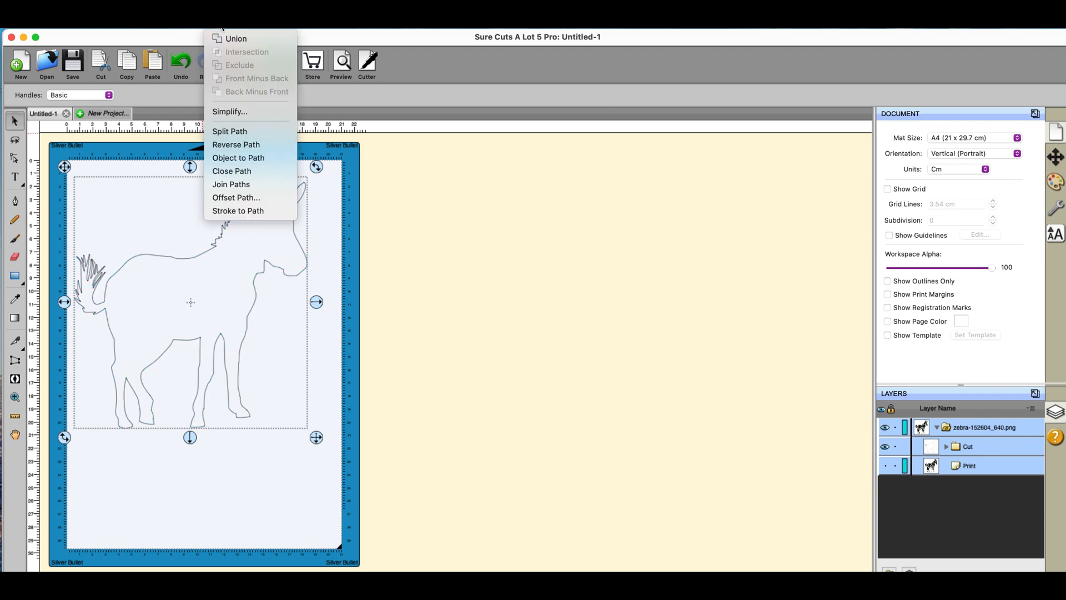
pyautogui.moveTo(230, 111)
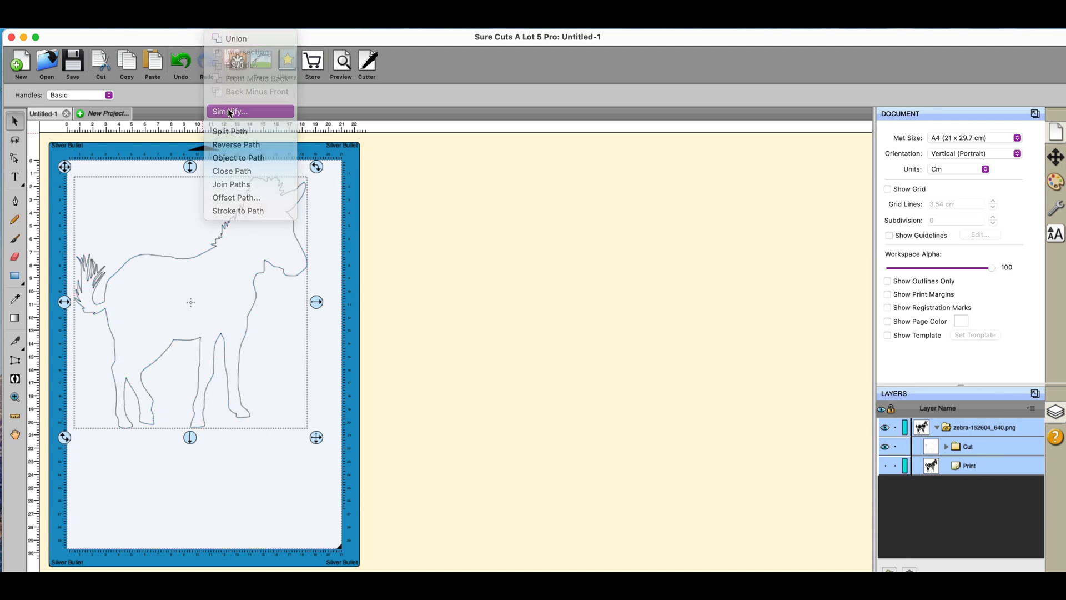
# Simplify the zebra cut outline with Threshold 100.
pyautogui.click(230, 111)
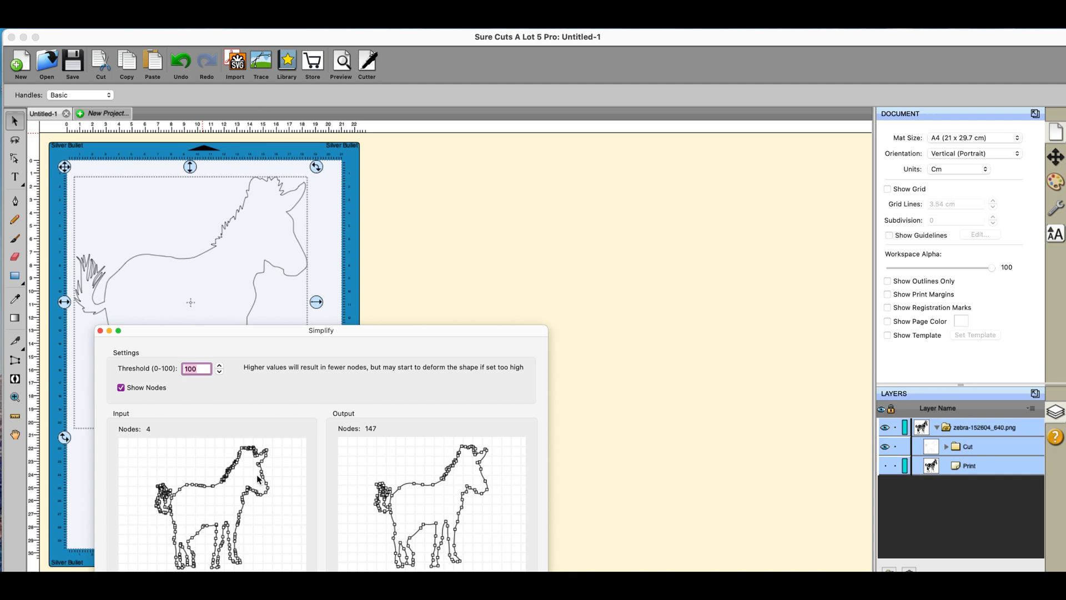
pyautogui.moveTo(149, 442)
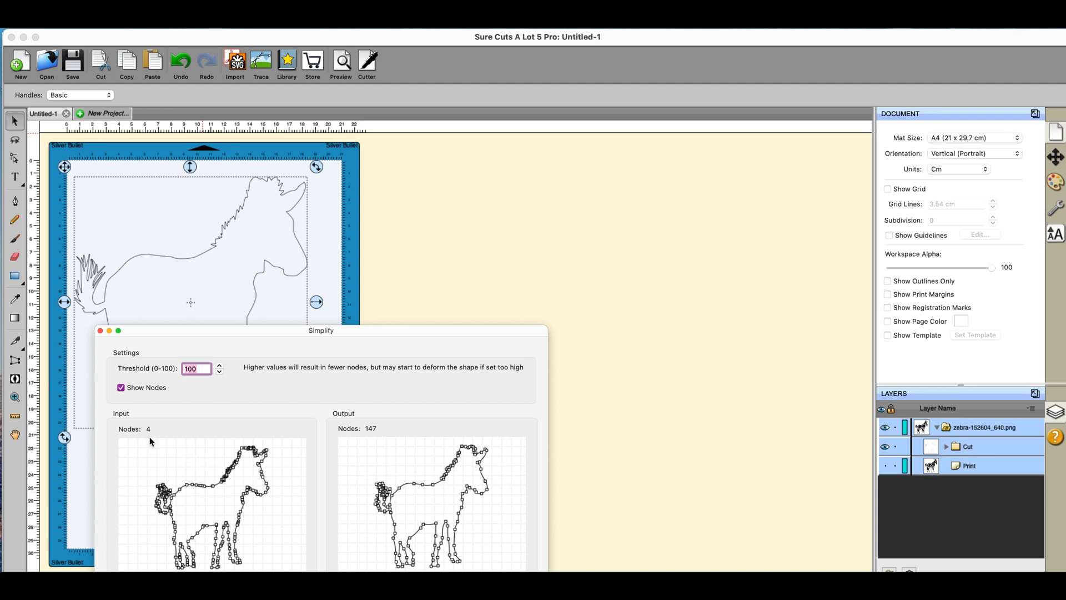
pyautogui.moveTo(372, 452)
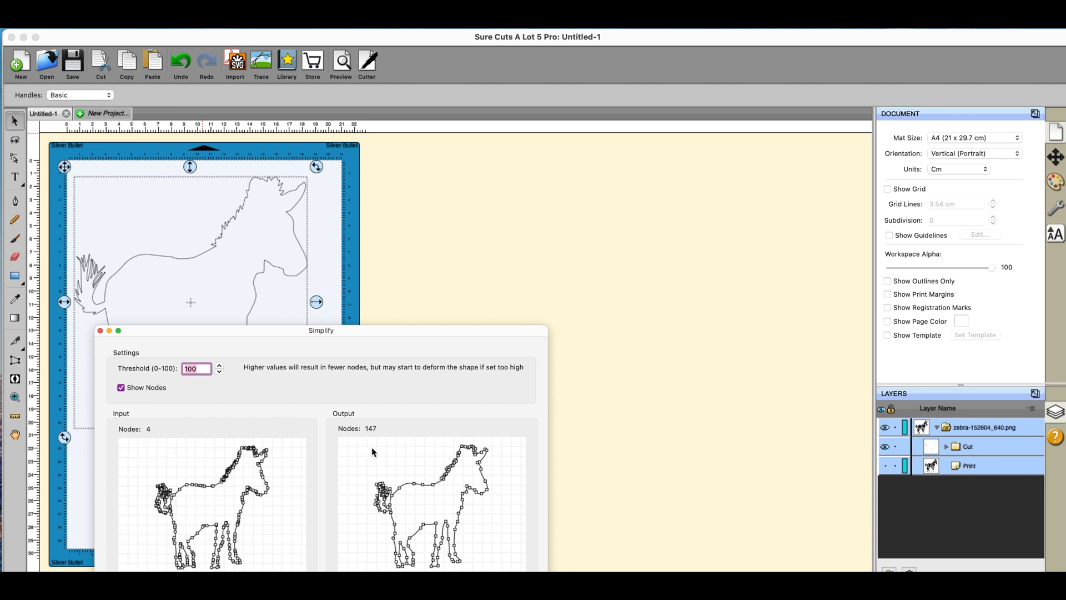
pyautogui.moveTo(399, 490)
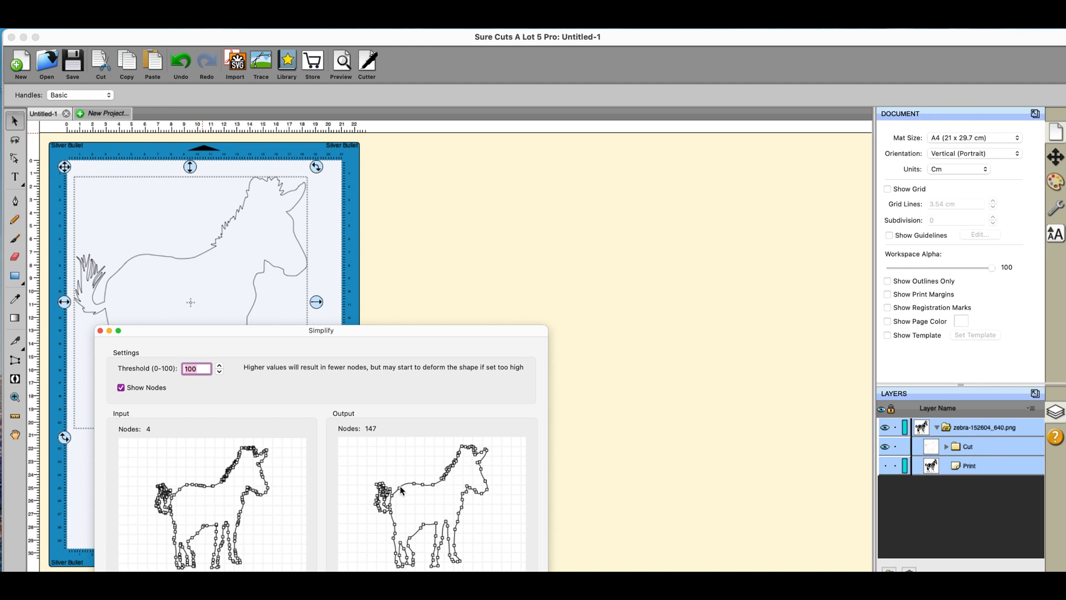
pyautogui.moveTo(231, 532)
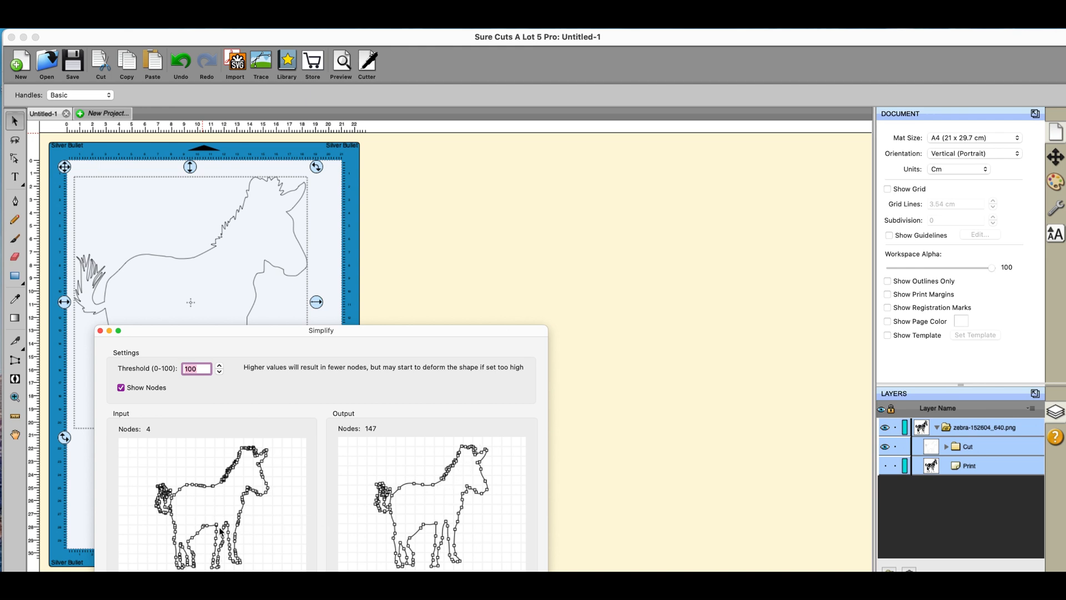
pyautogui.moveTo(200, 396)
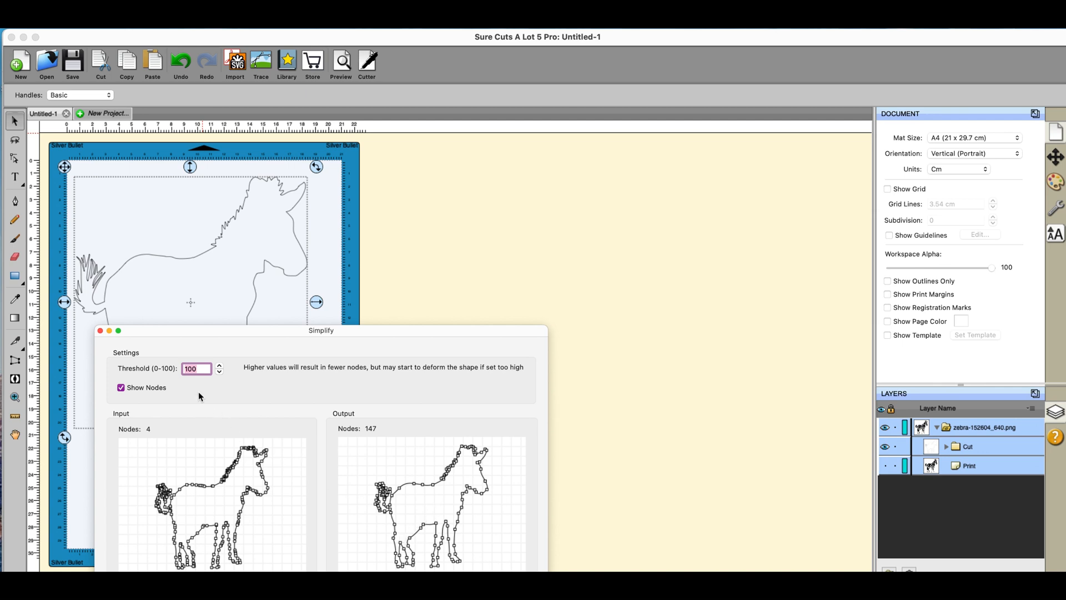
pyautogui.moveTo(410, 397)
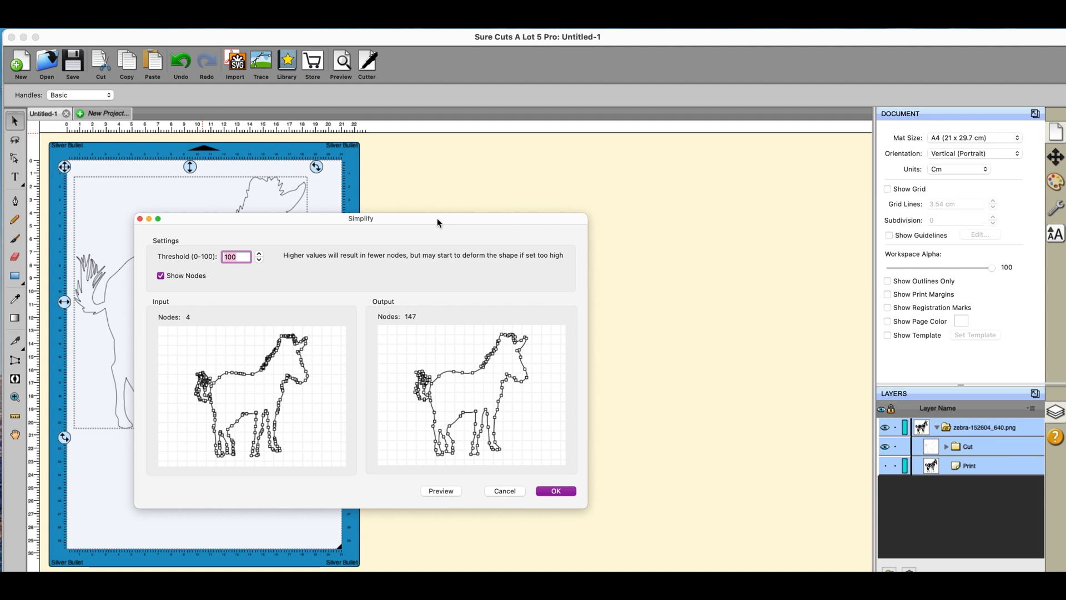
pyautogui.moveTo(586, 453)
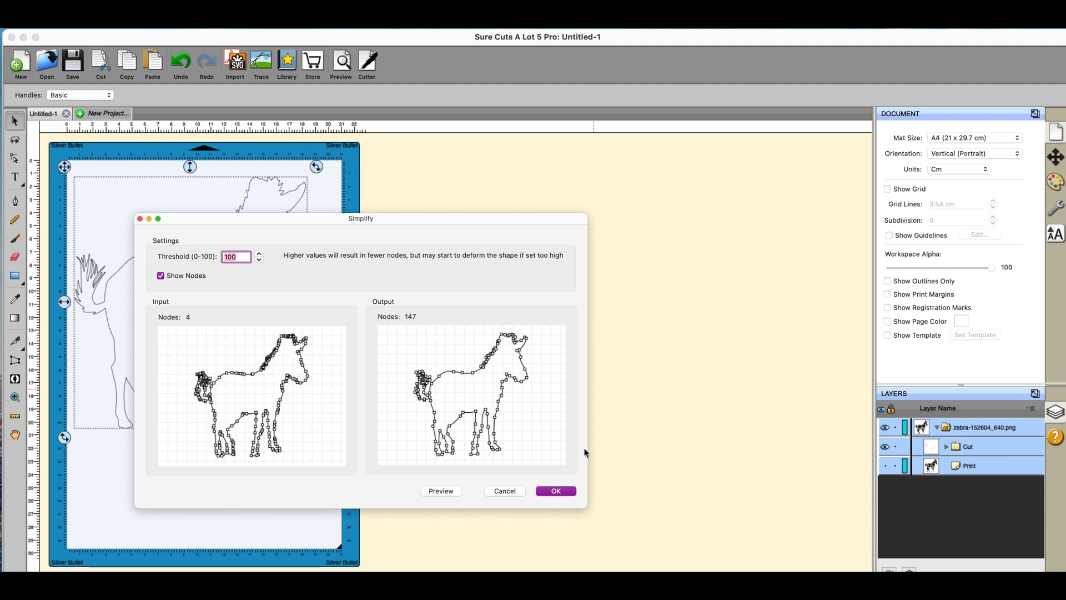
pyautogui.click(555, 490)
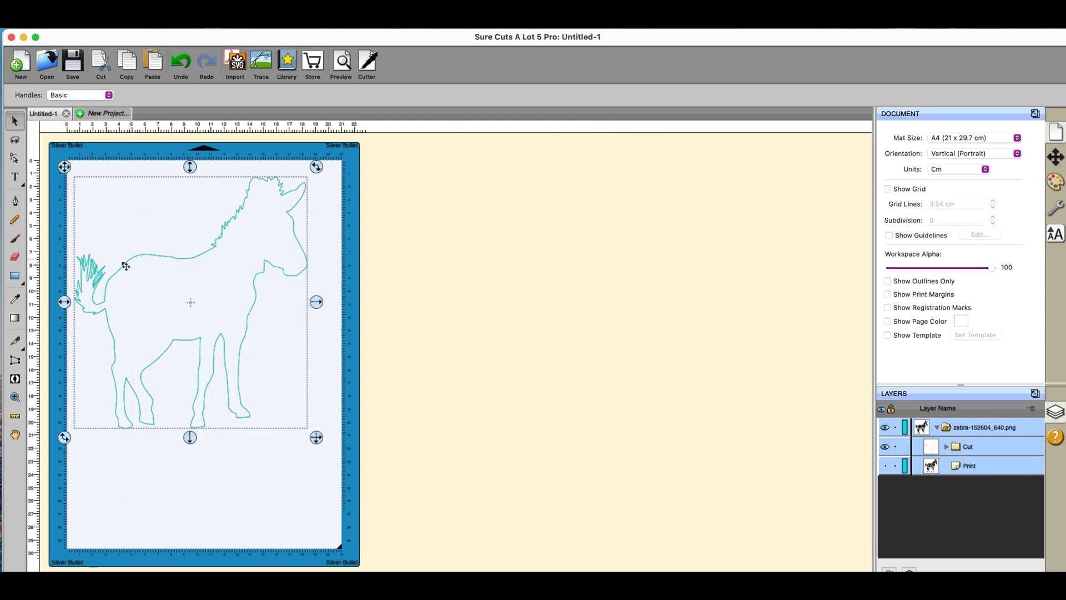
pyautogui.moveTo(372, 393)
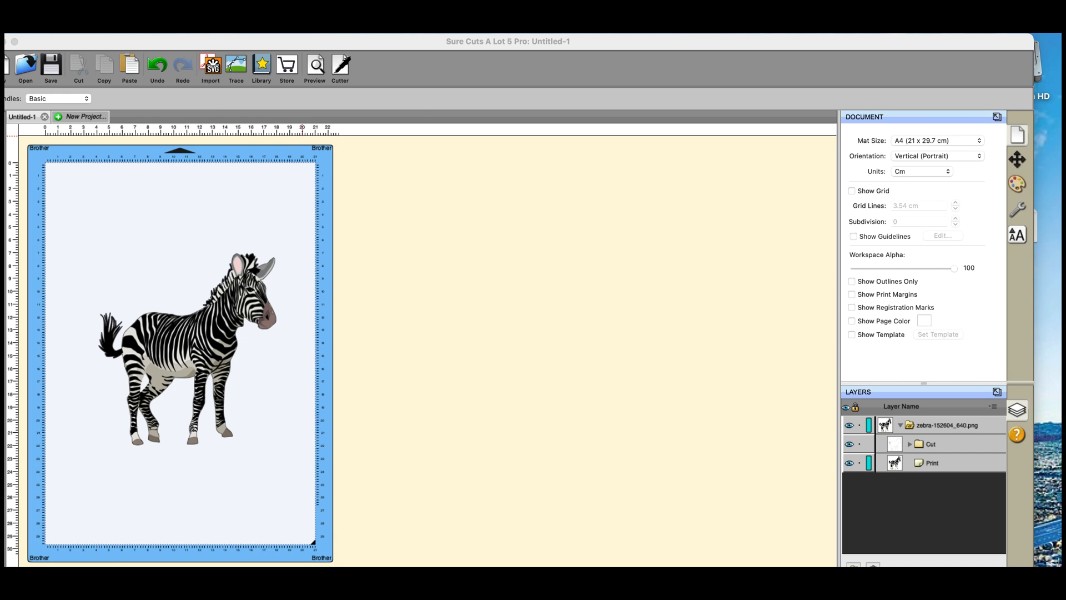
pyautogui.moveTo(441, 335)
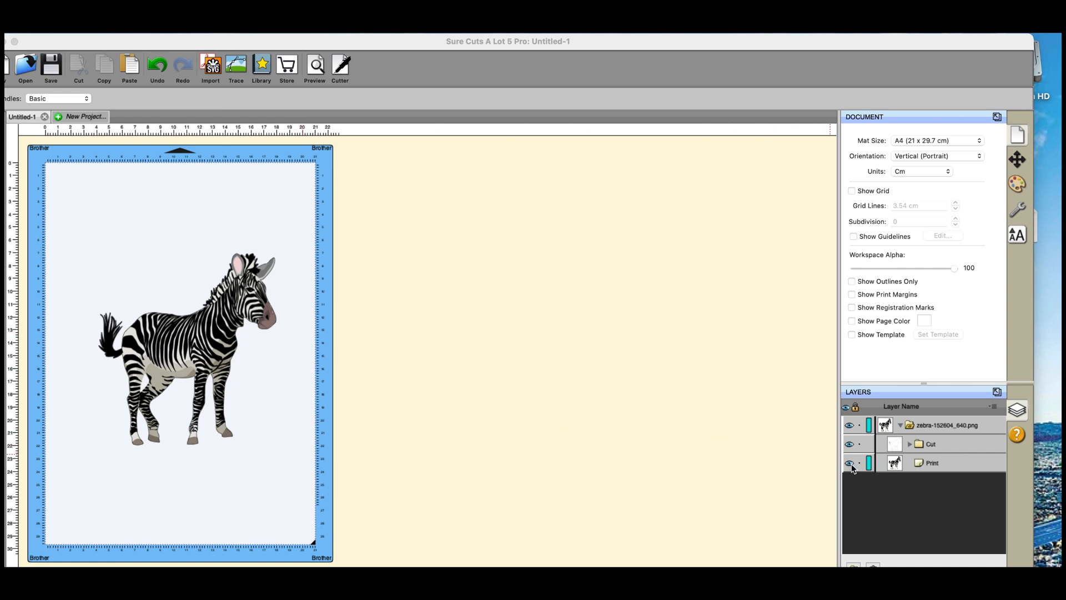
# Hide the print layer, select the zebra outline and set Cut Line Type to Print+Cut Print.
pyautogui.click(851, 463)
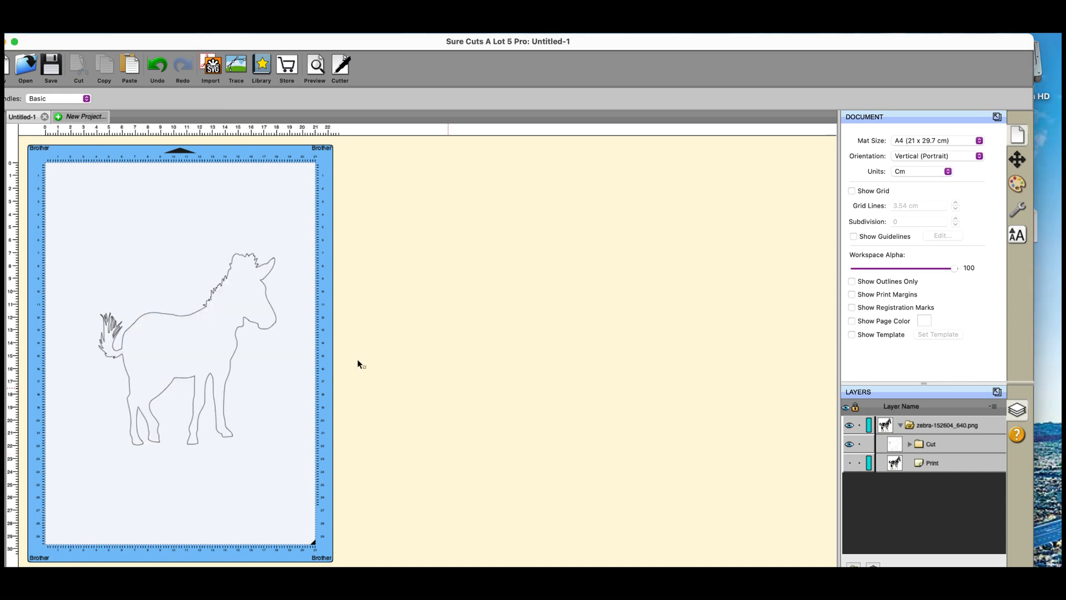
pyautogui.moveTo(307, 343)
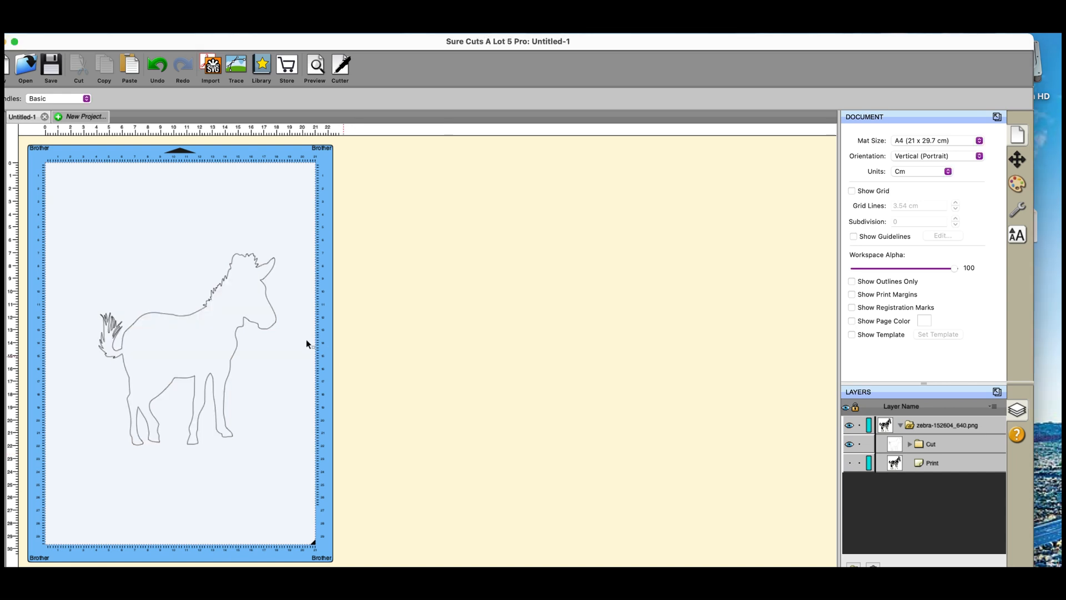
pyautogui.click(188, 348)
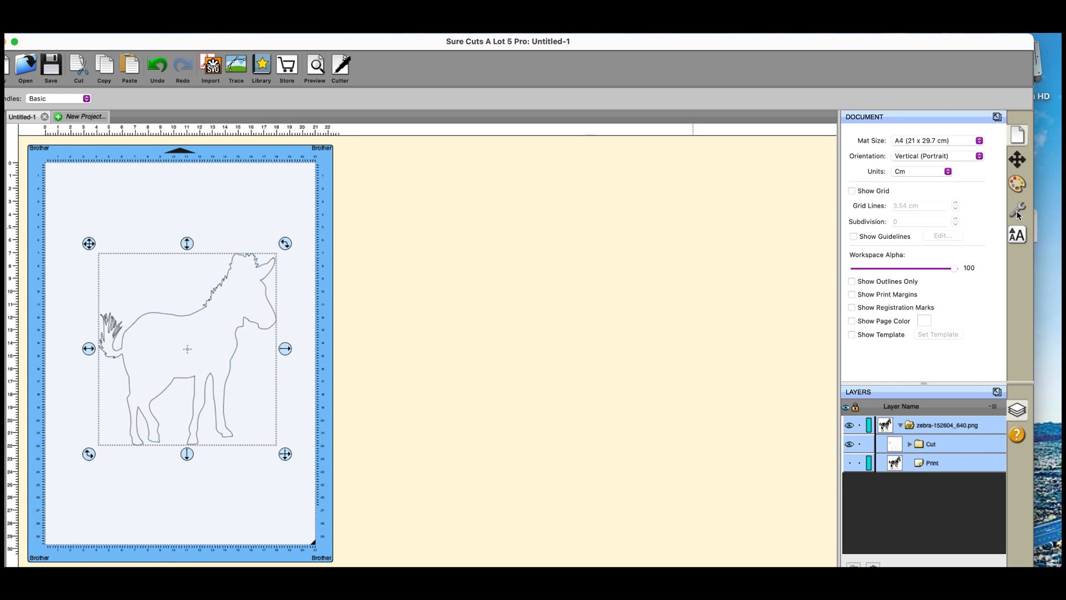
pyautogui.click(1018, 209)
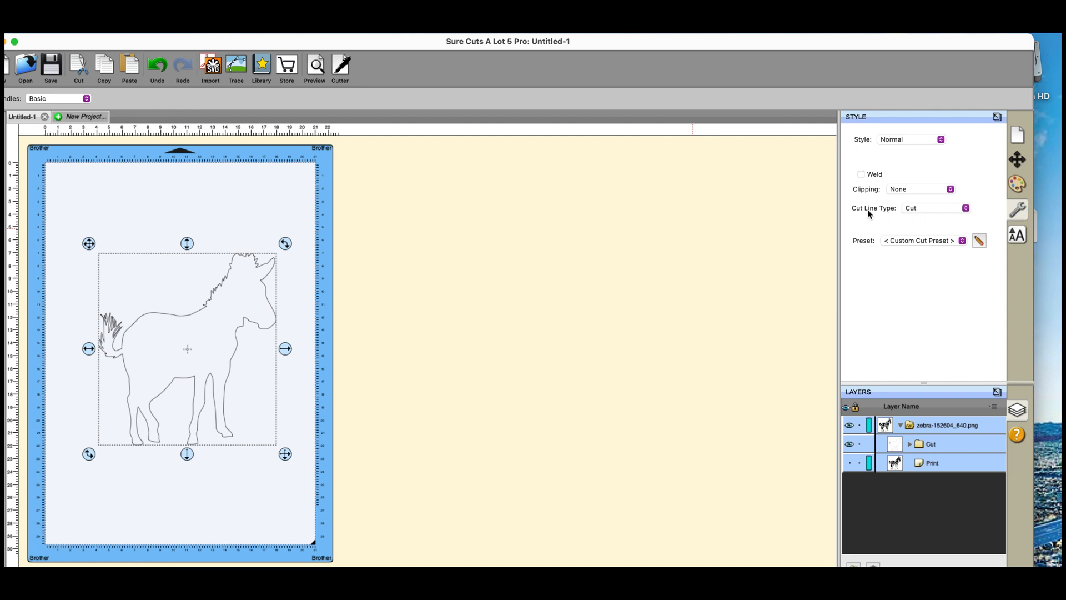
pyautogui.moveTo(960, 216)
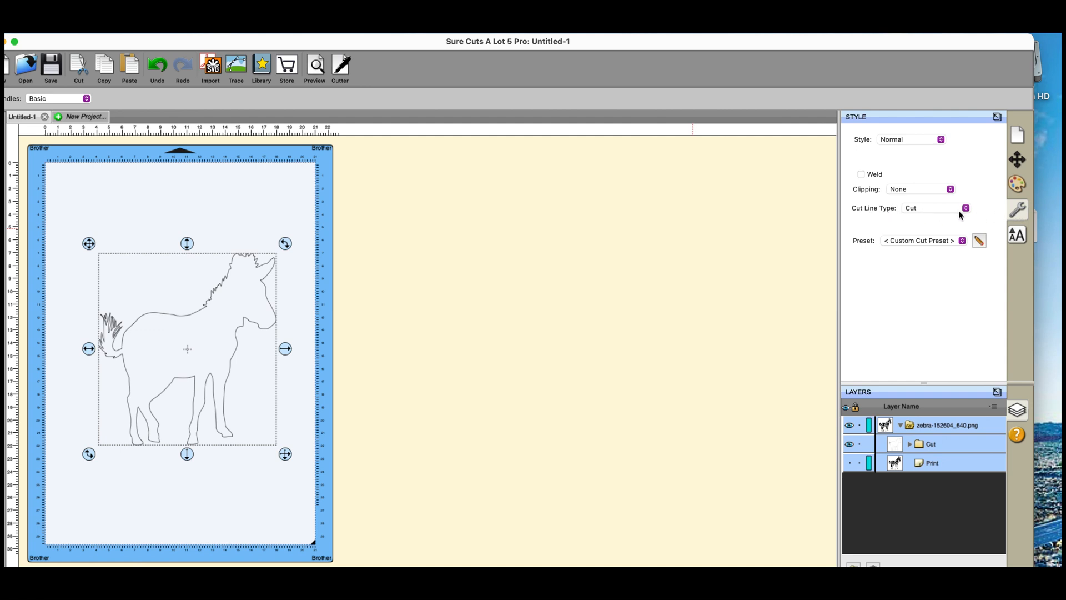
pyautogui.click(965, 208)
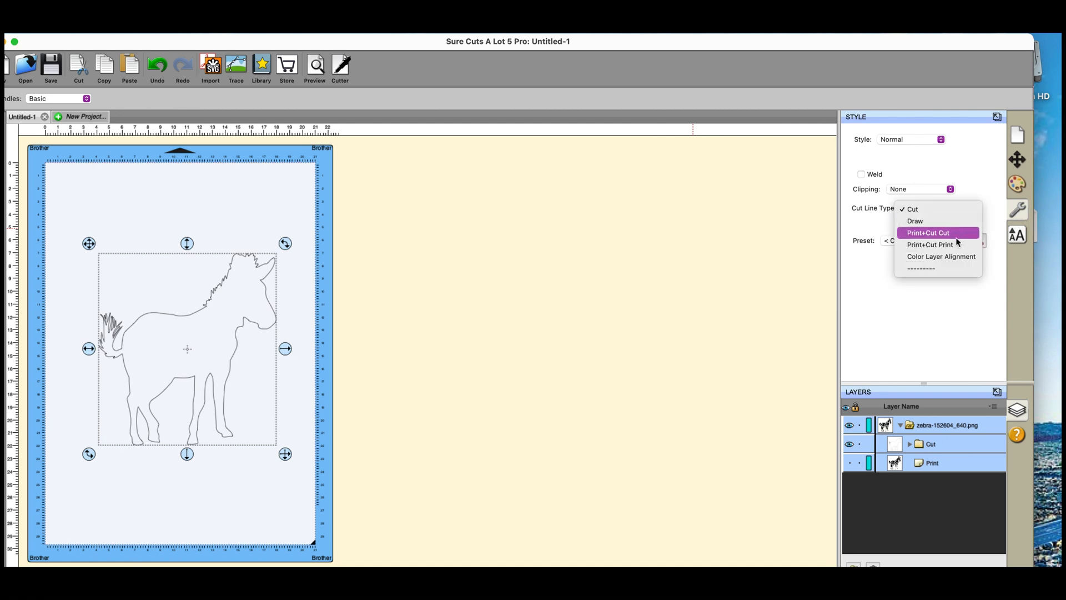
pyautogui.moveTo(955, 244)
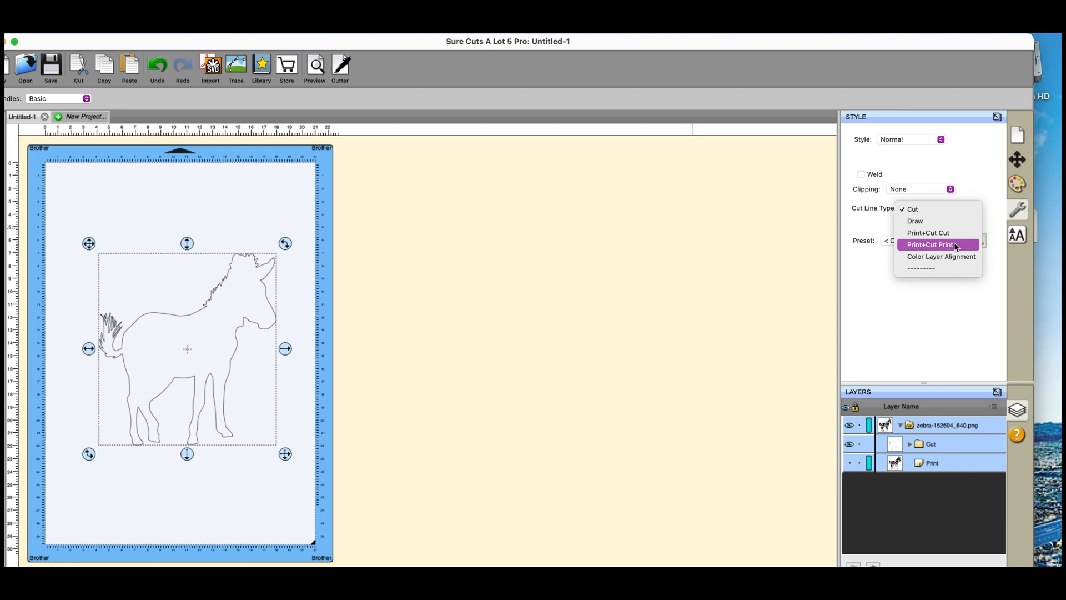
pyautogui.click(929, 245)
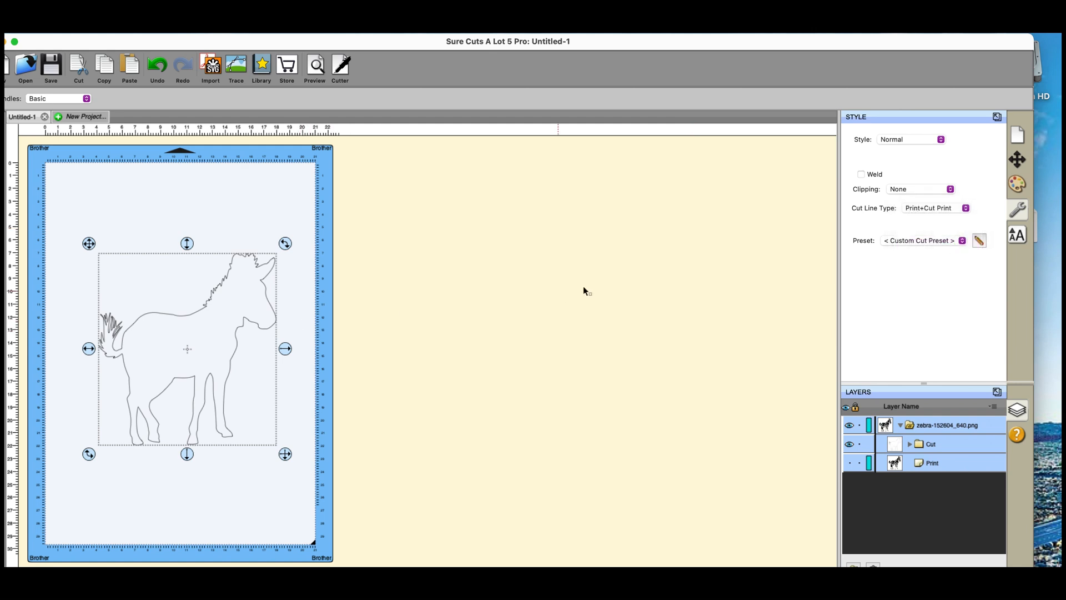
# Give the outline a red stroke of width 3 and make the zebra Print layer visible again.
pyautogui.click(1017, 183)
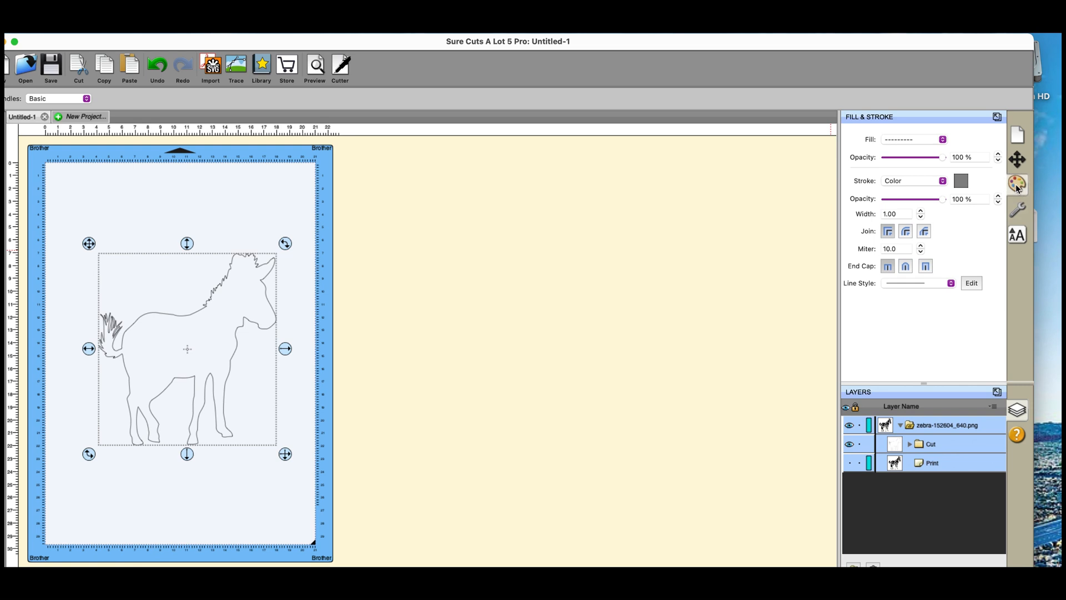
pyautogui.moveTo(955, 216)
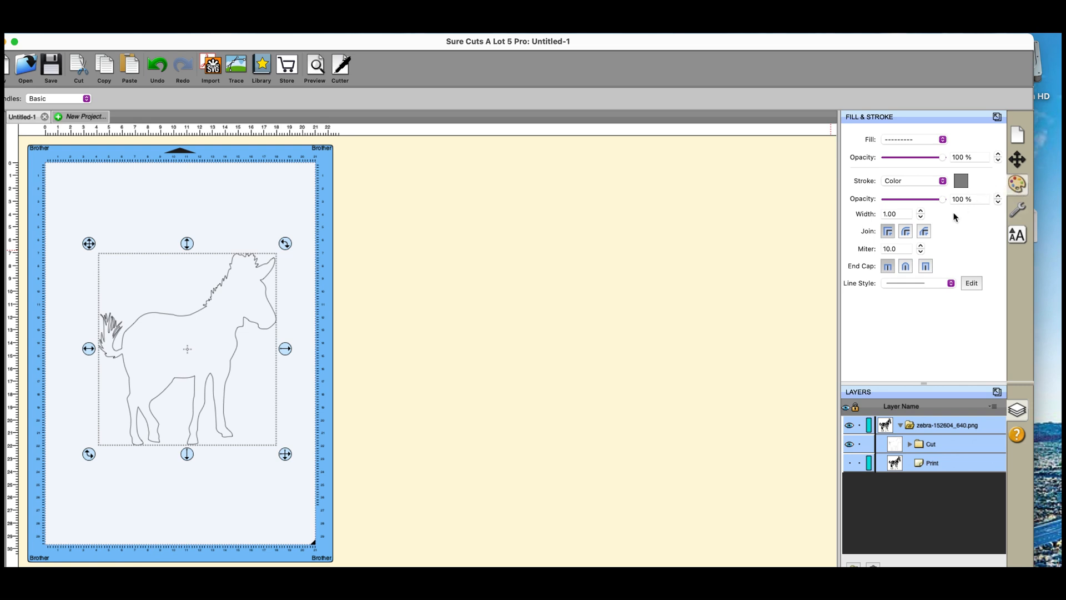
pyautogui.click(960, 180)
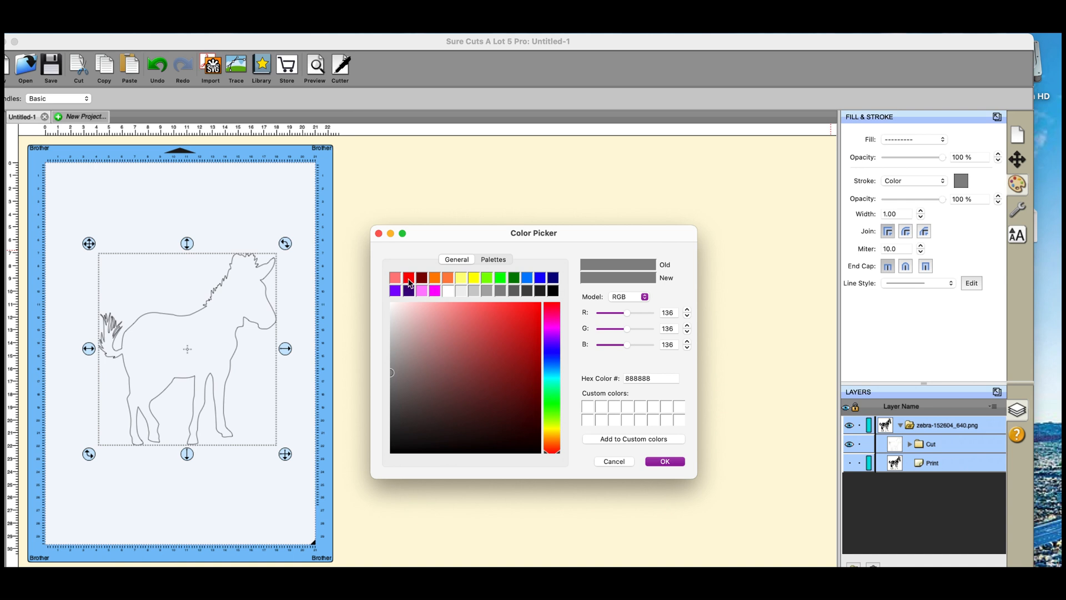
pyautogui.click(663, 461)
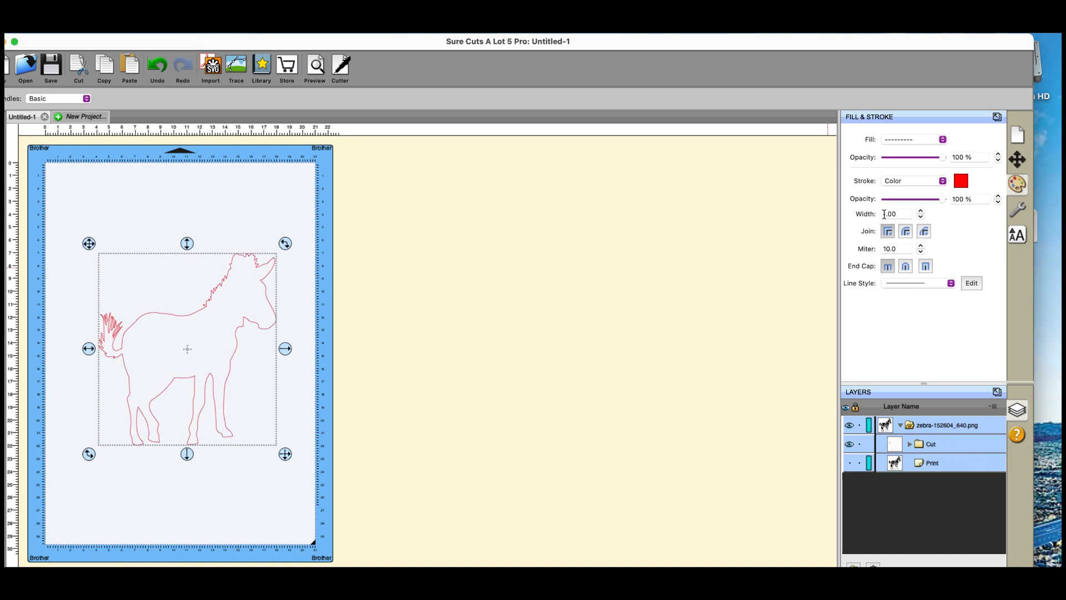
pyautogui.click(921, 212)
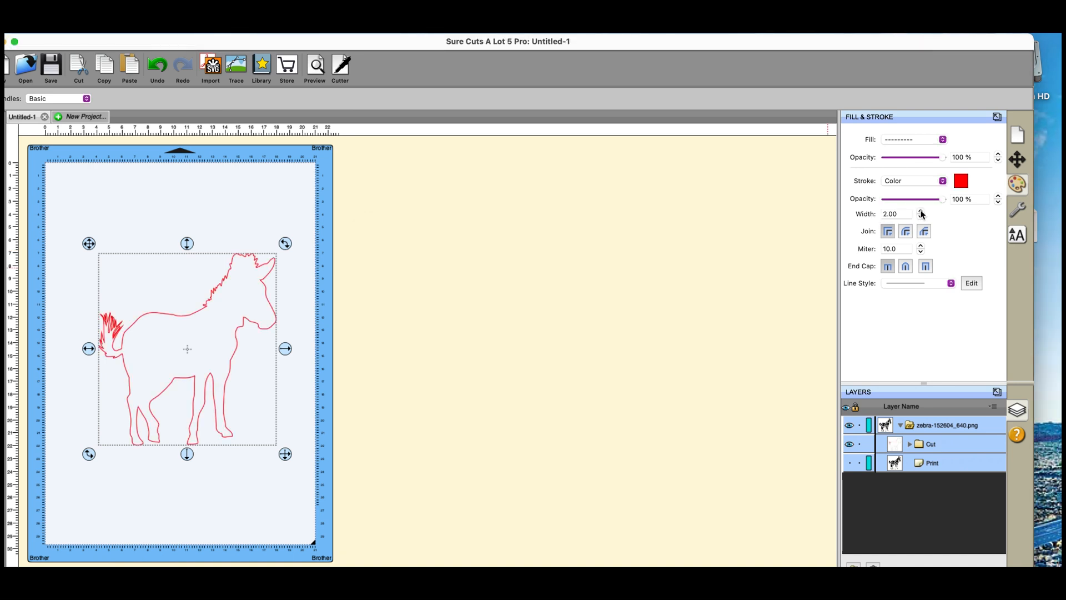
pyautogui.click(920, 211)
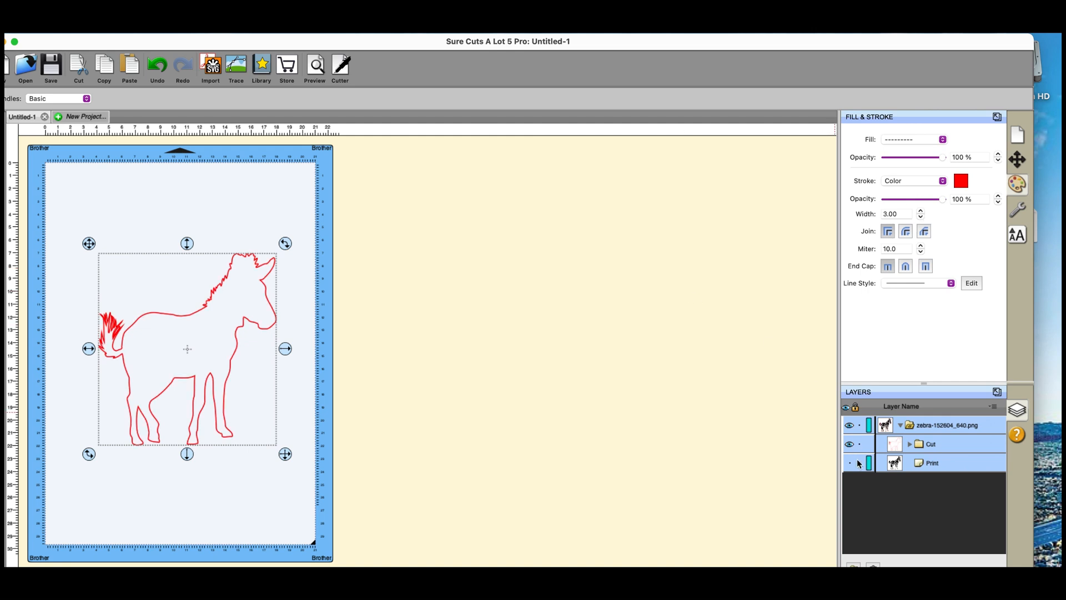
pyautogui.click(845, 463)
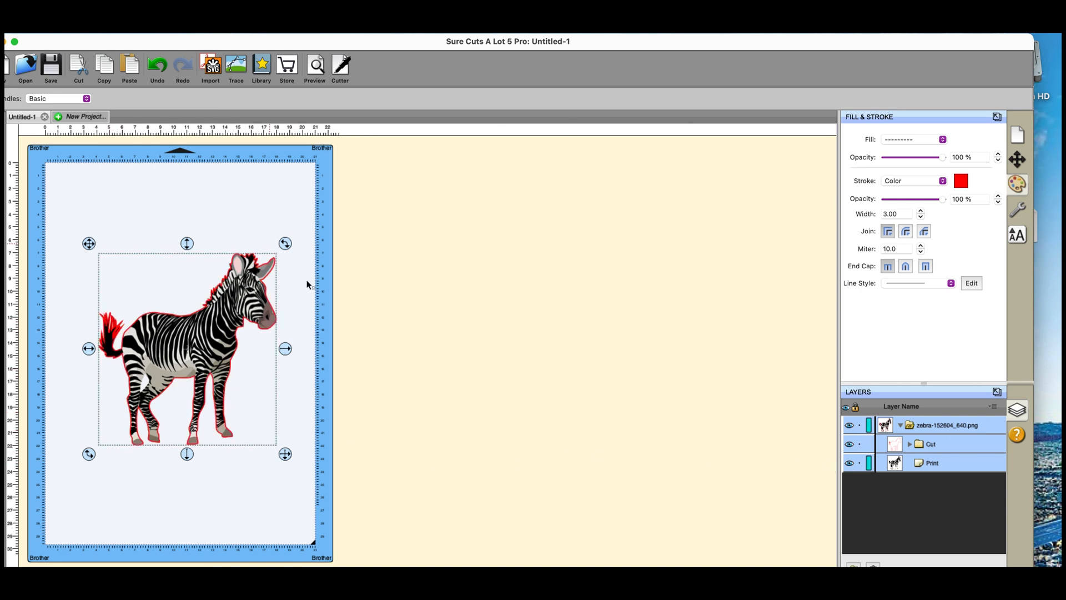
pyautogui.moveTo(314, 383)
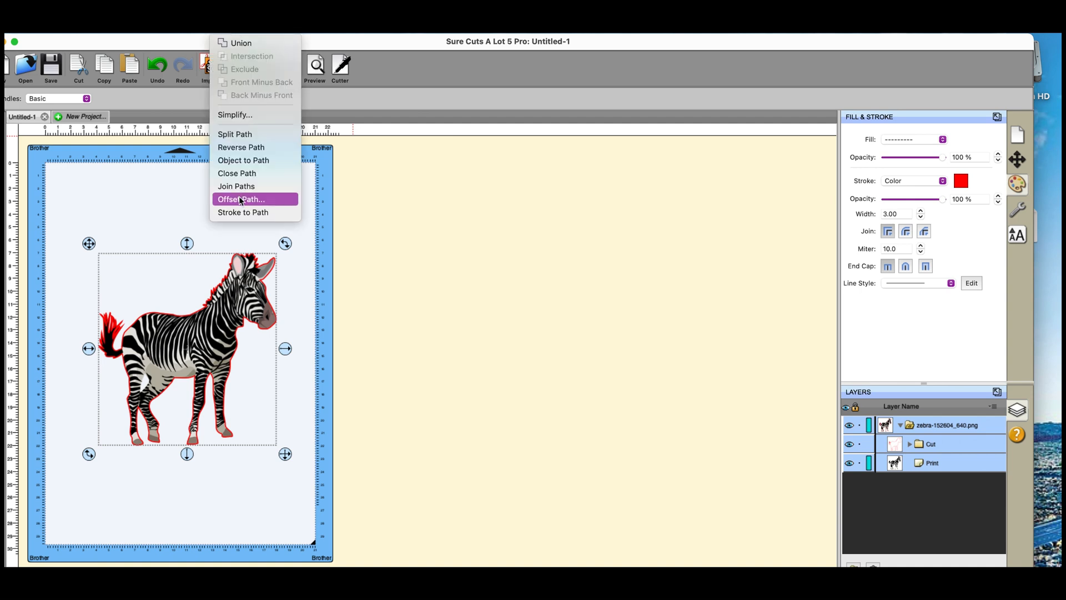
# Offset the zebra path outward by 0.300 cm with the Rounded type.
pyautogui.click(240, 199)
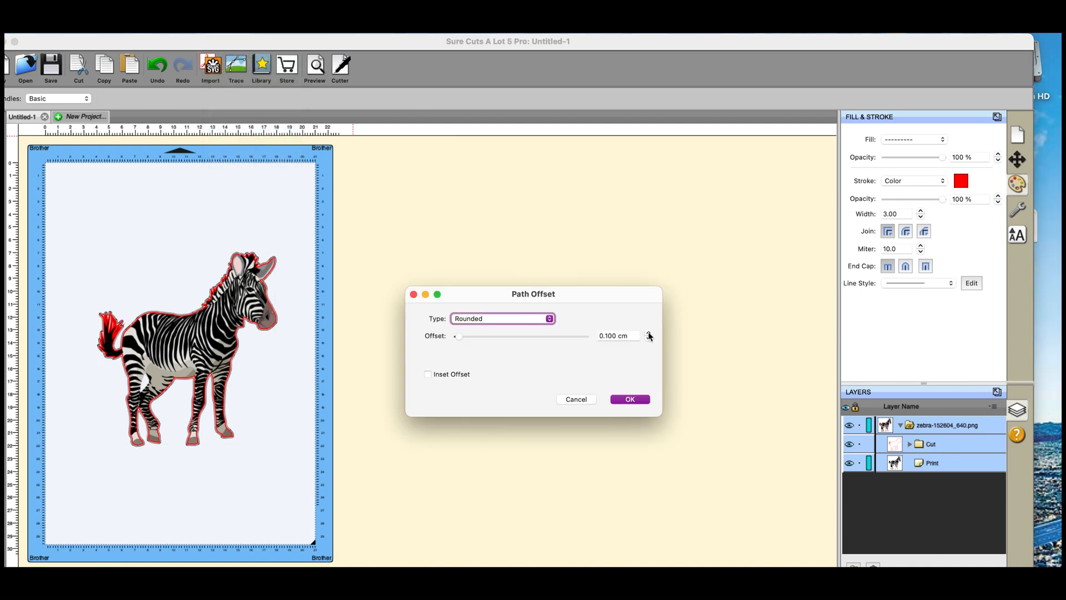
pyautogui.click(649, 333)
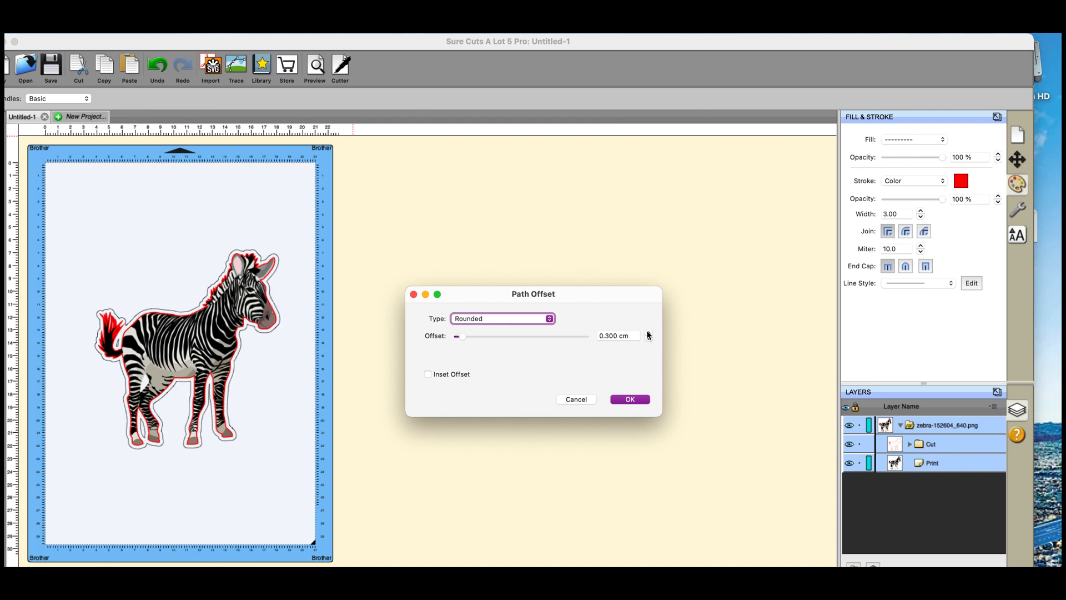
pyautogui.click(629, 399)
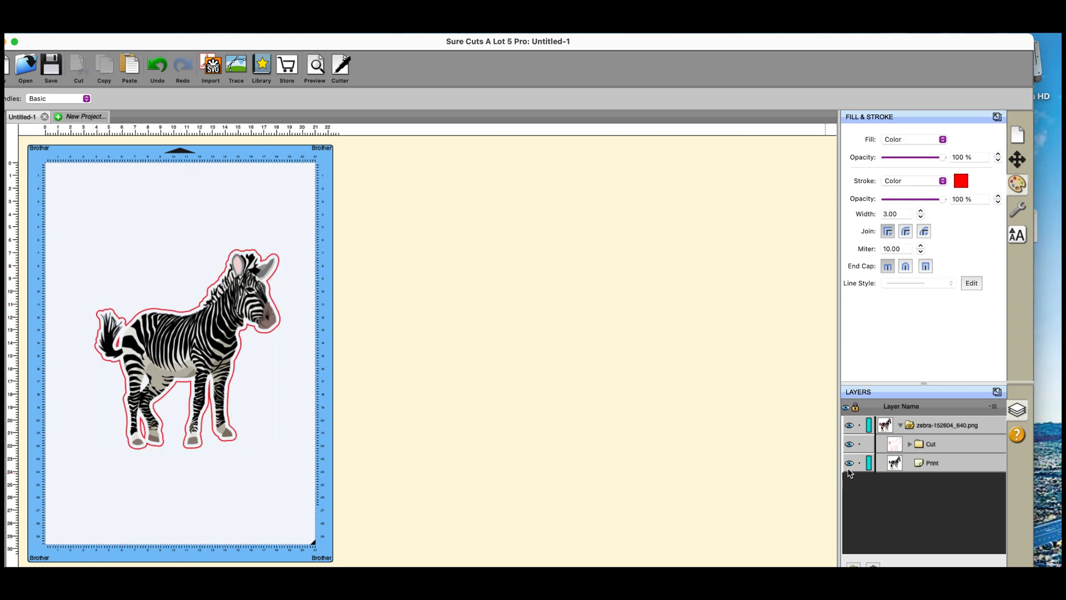
pyautogui.click(848, 462)
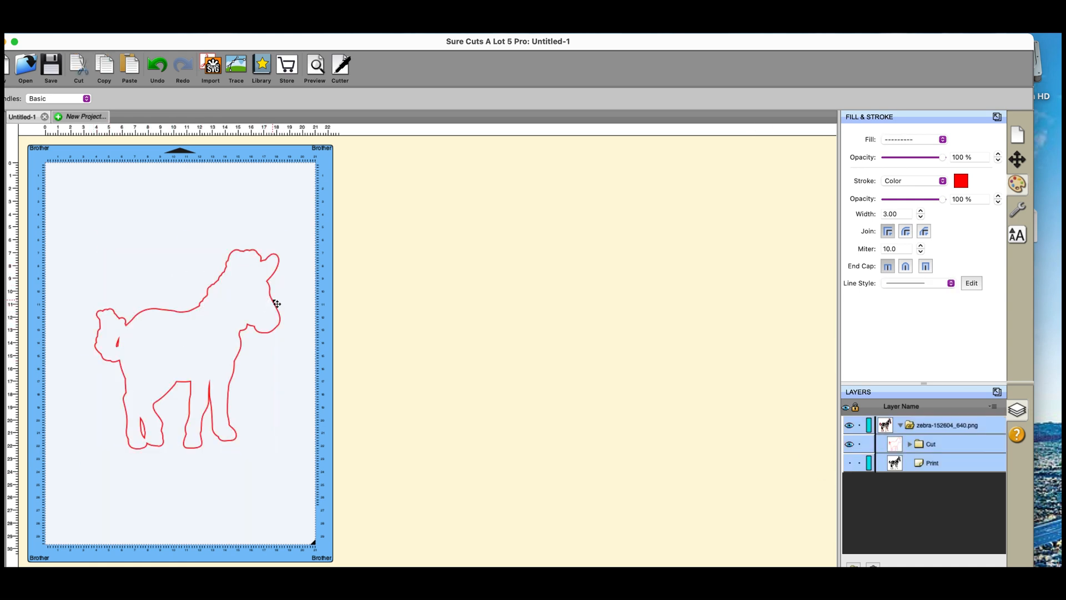
pyautogui.click(187, 346)
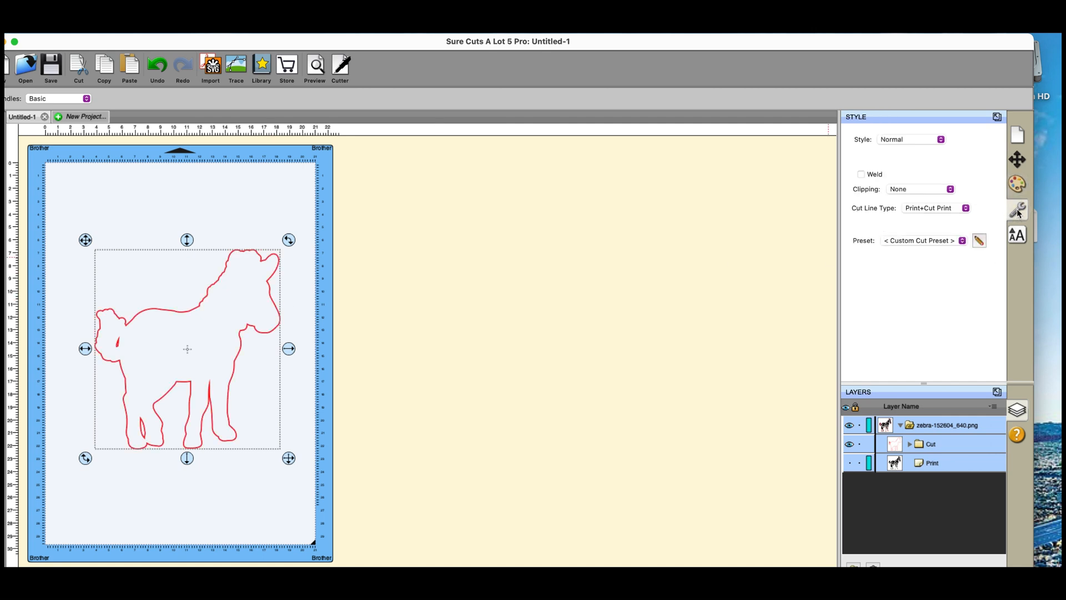
pyautogui.moveTo(971, 211)
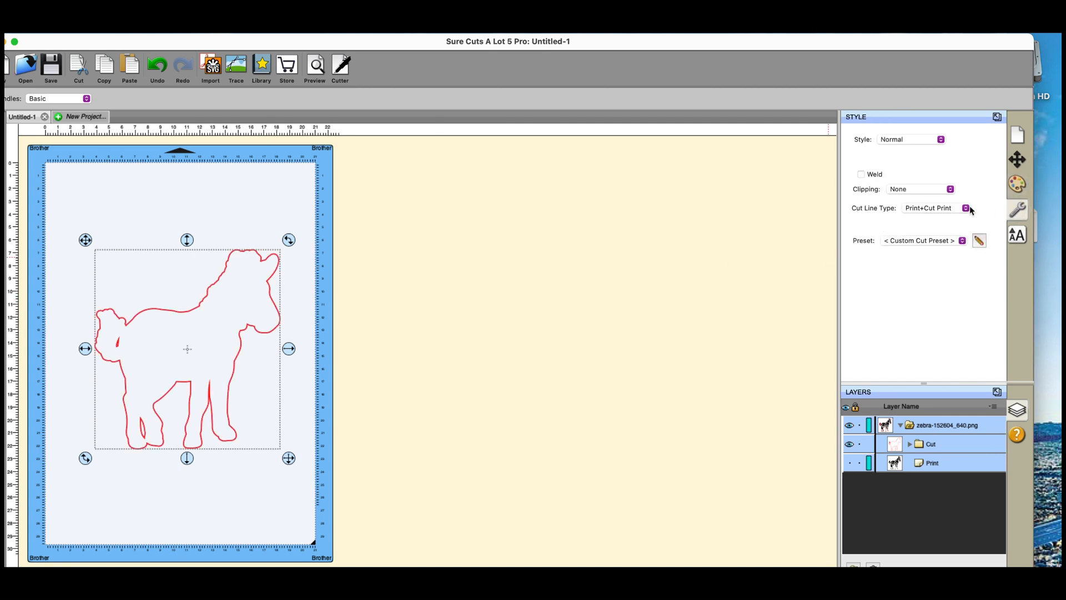
pyautogui.moveTo(959, 216)
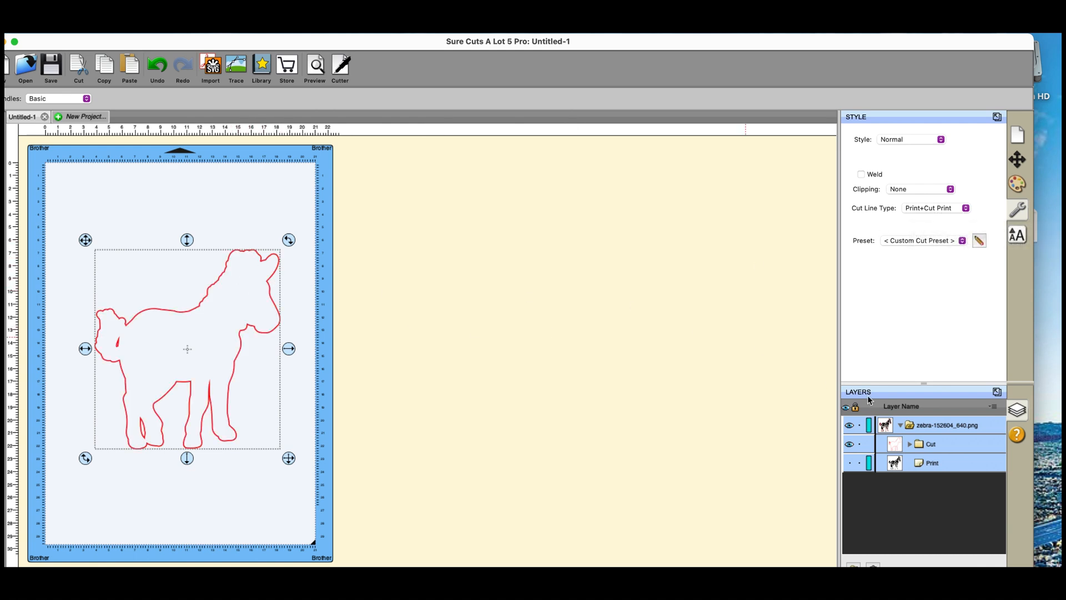
pyautogui.click(846, 463)
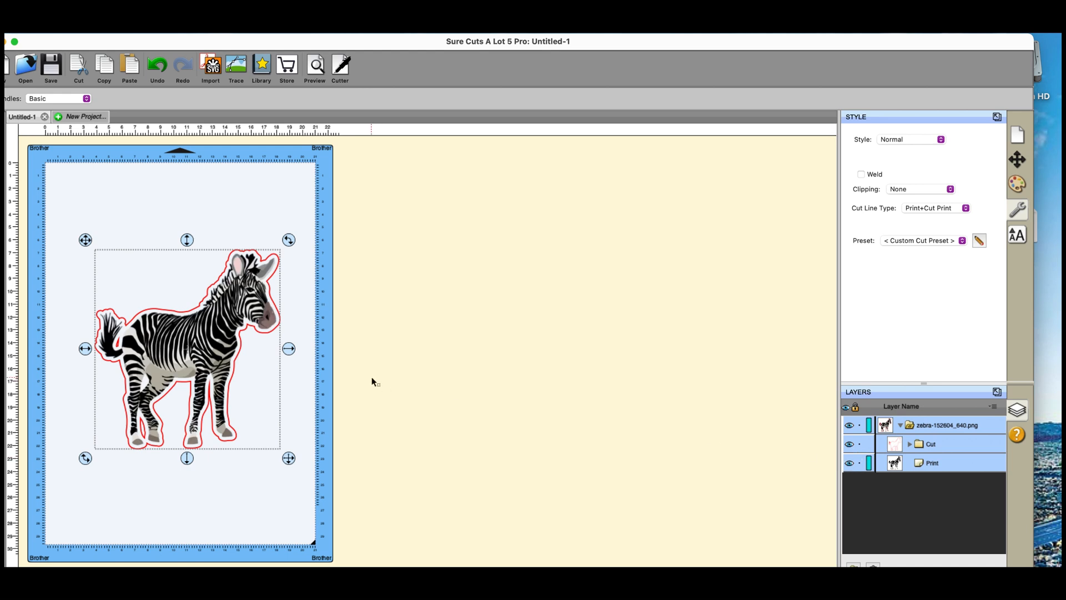
pyautogui.moveTo(406, 343)
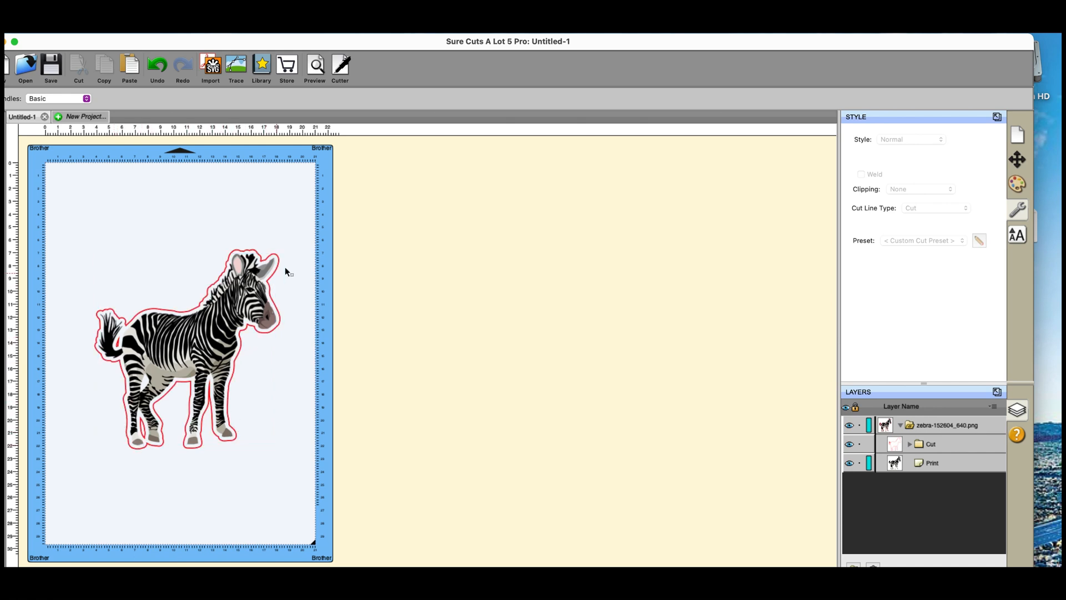
pyautogui.moveTo(221, 197)
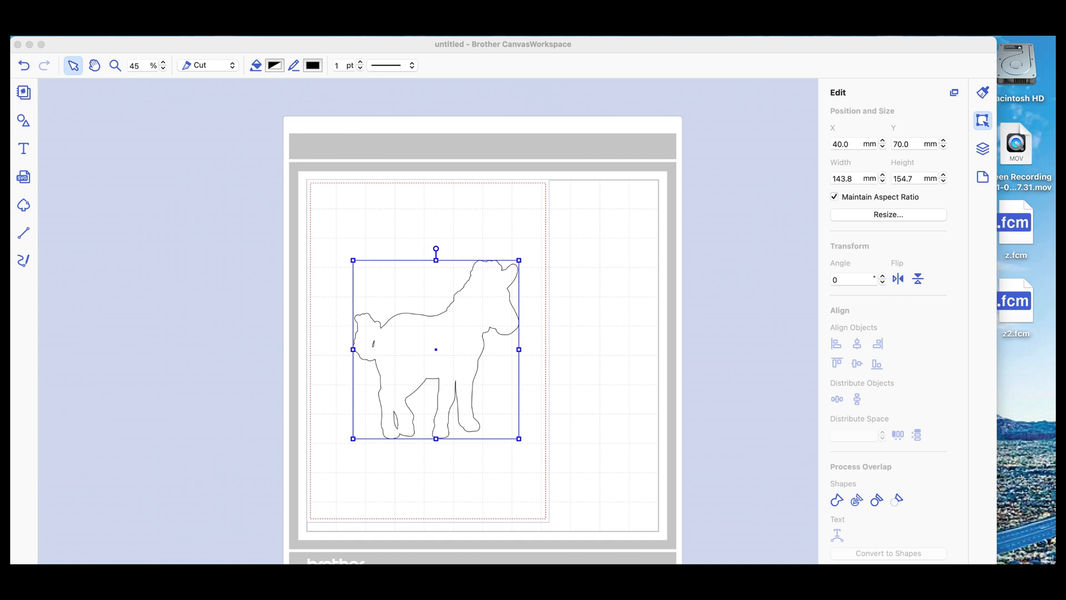
pyautogui.moveTo(723, 437)
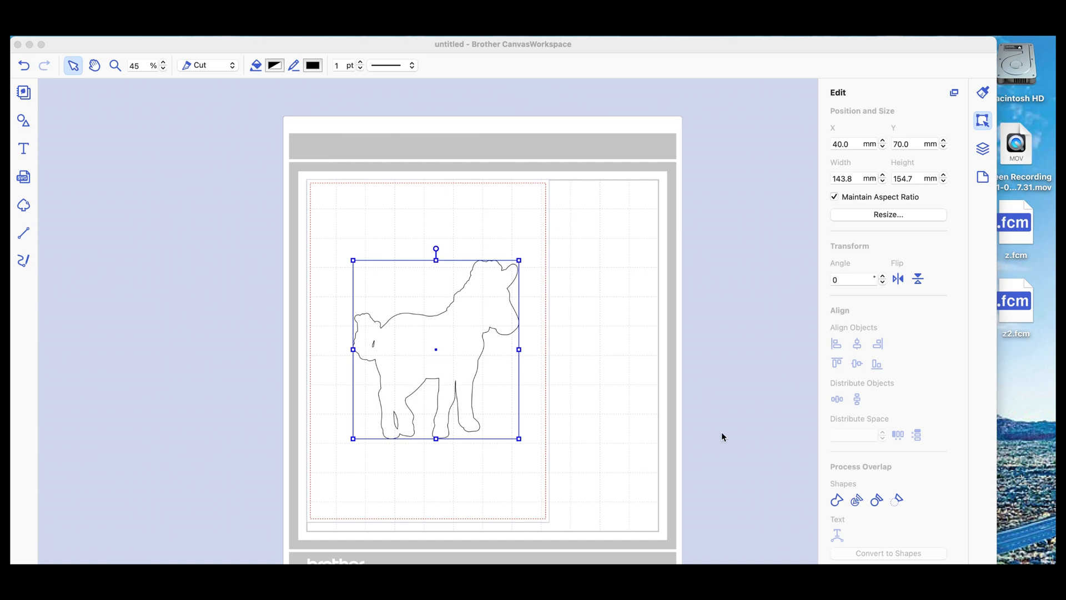
pyautogui.moveTo(824, 147)
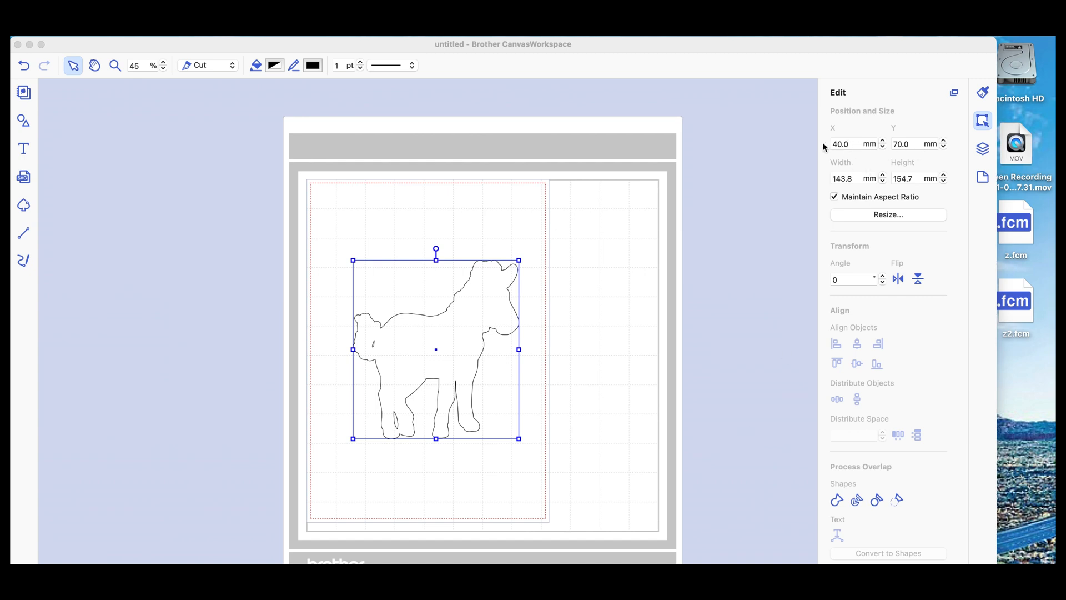
pyautogui.moveTo(761, 191)
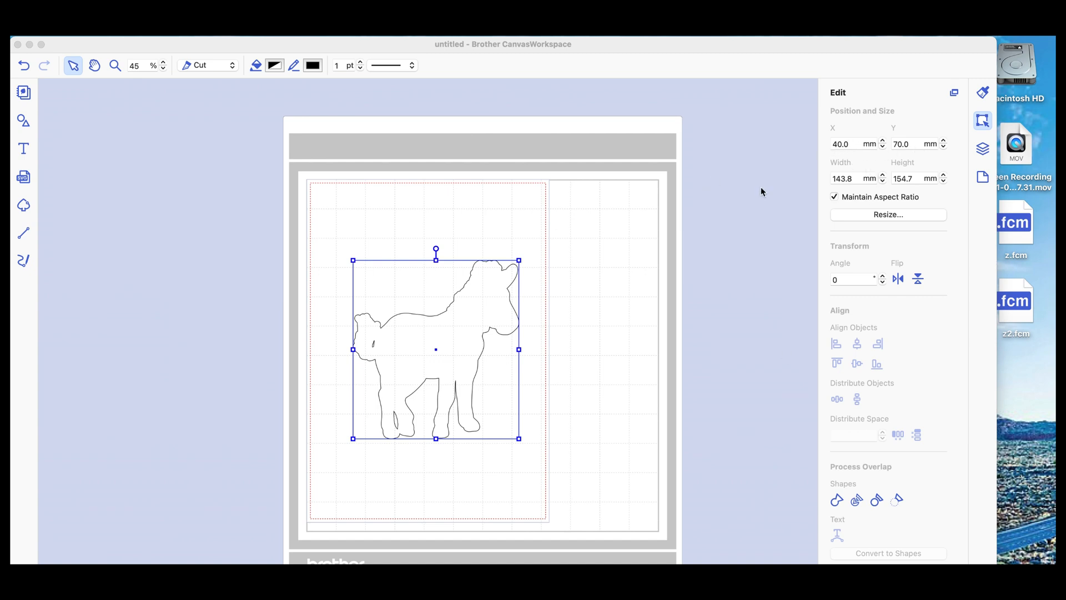
pyautogui.moveTo(810, 192)
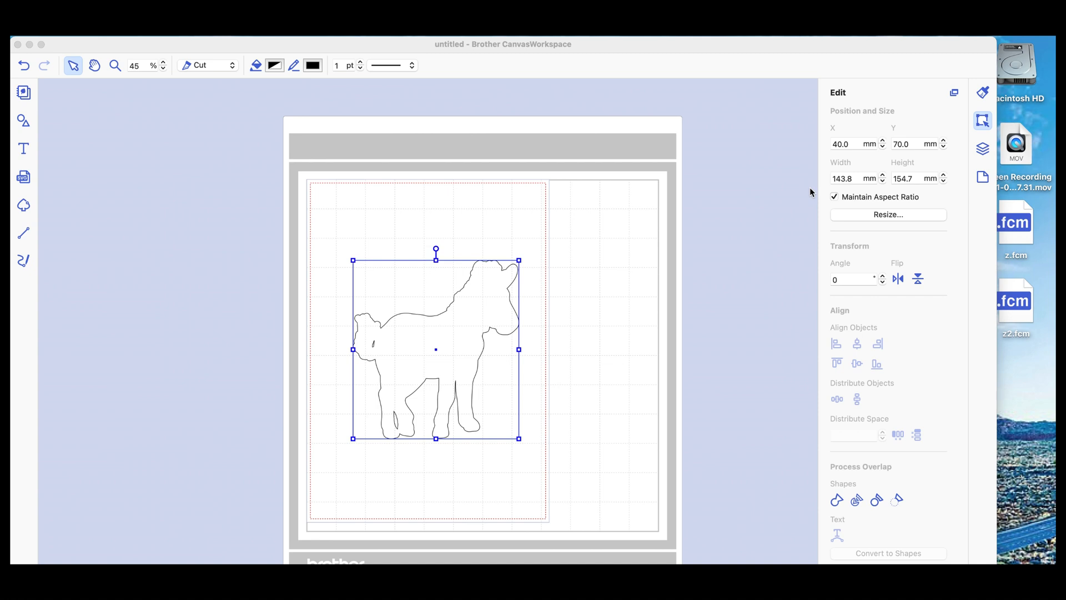
pyautogui.moveTo(824, 184)
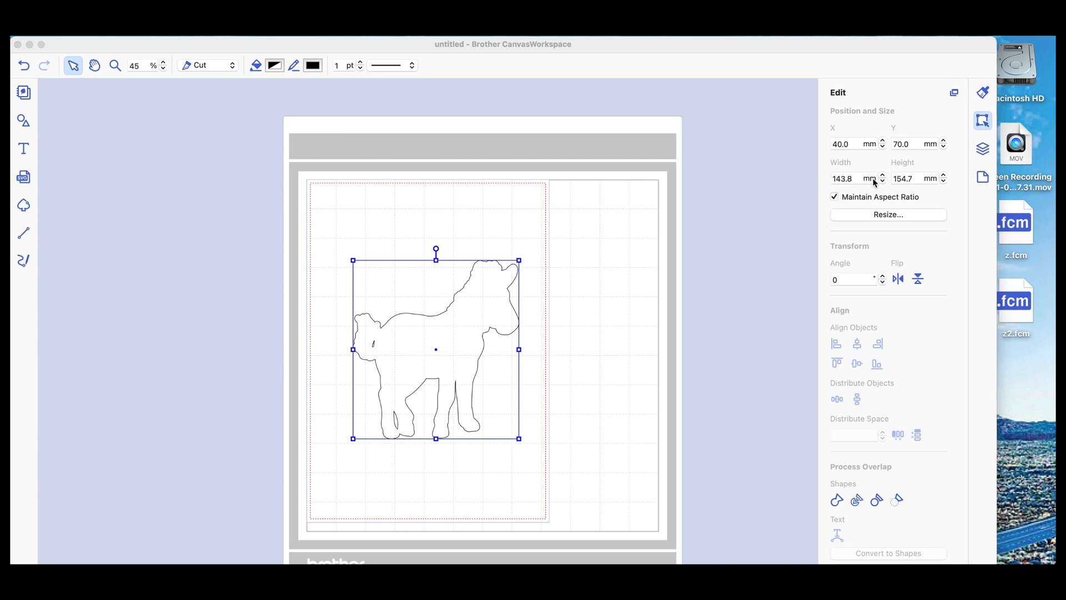
pyautogui.moveTo(849, 185)
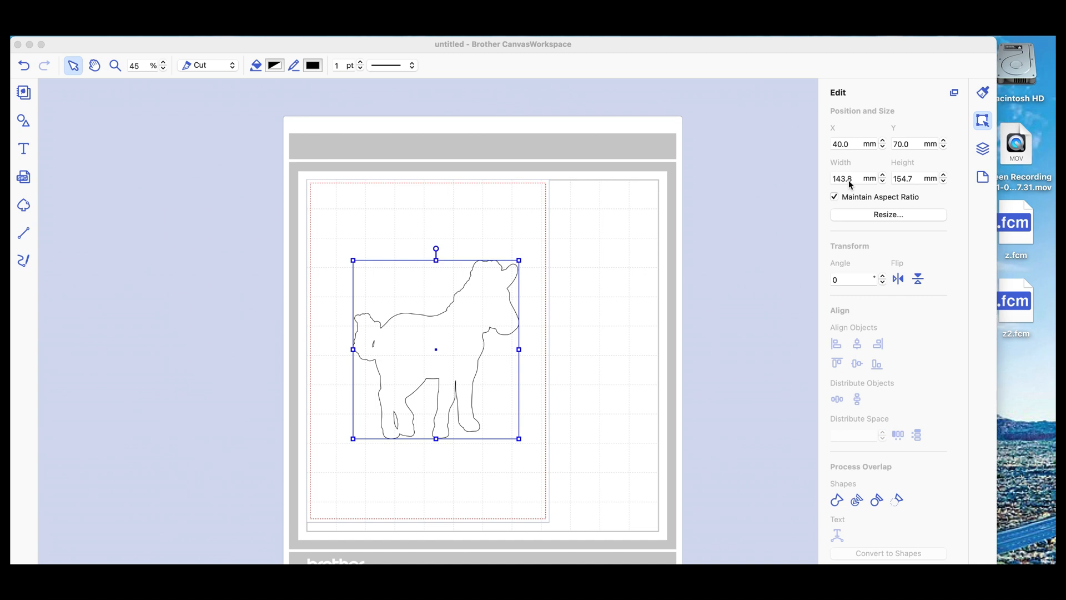
pyautogui.moveTo(860, 185)
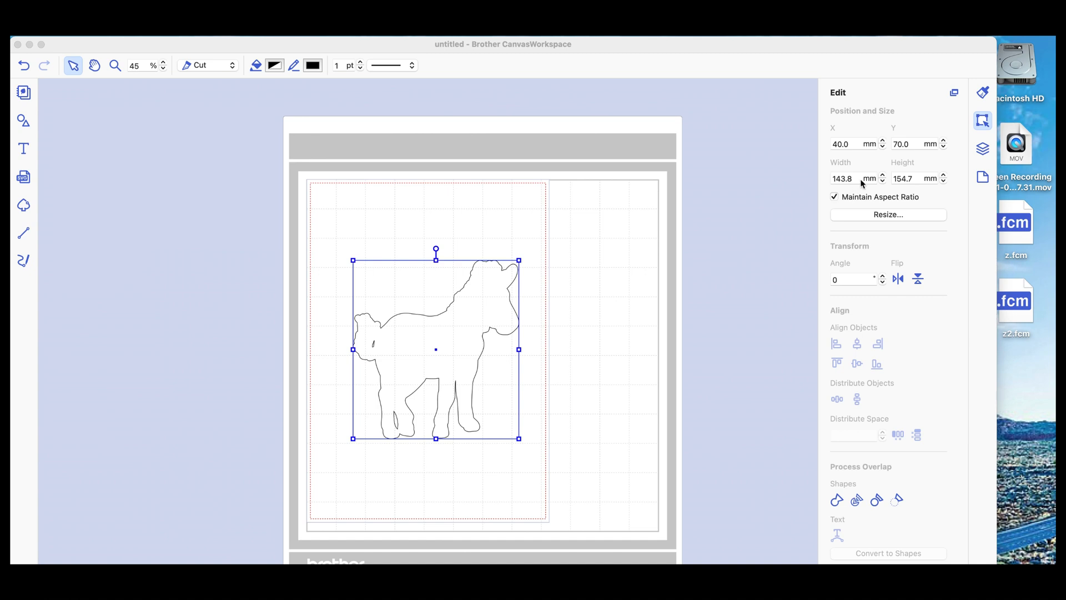